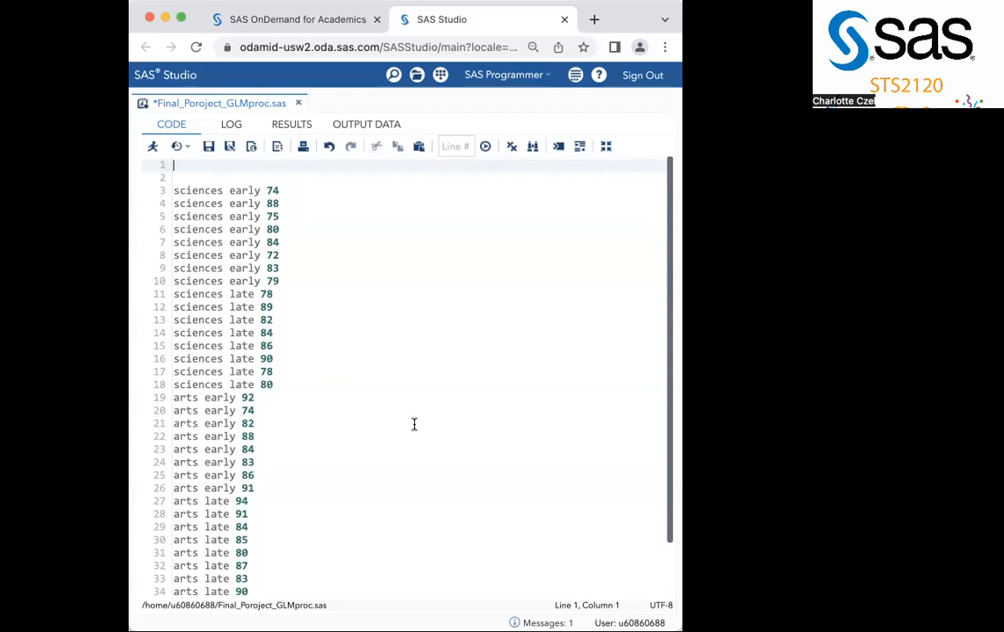
mouse_move(204, 225)
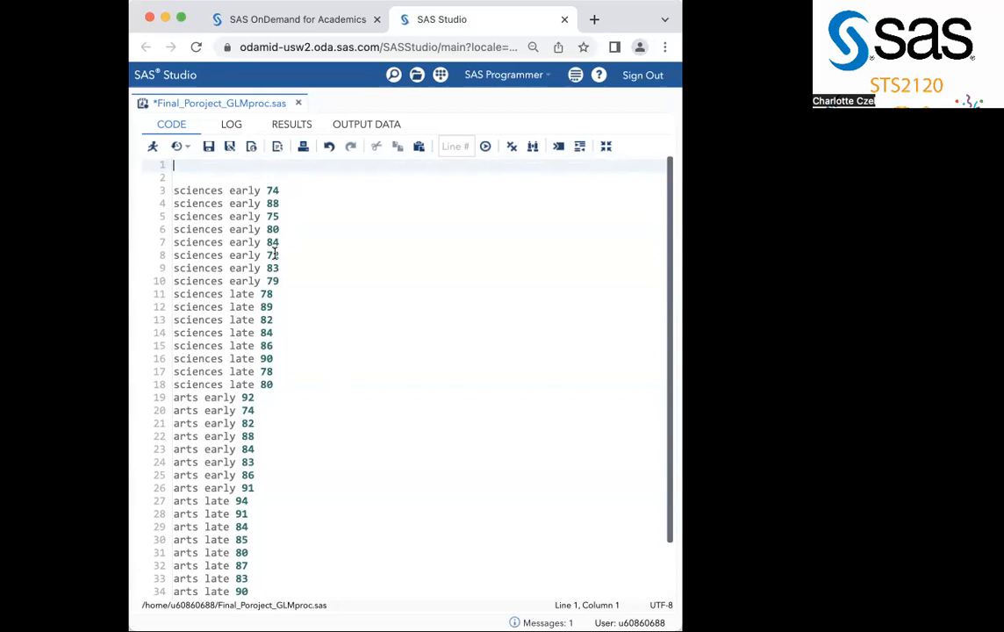
mouse_move(302, 246)
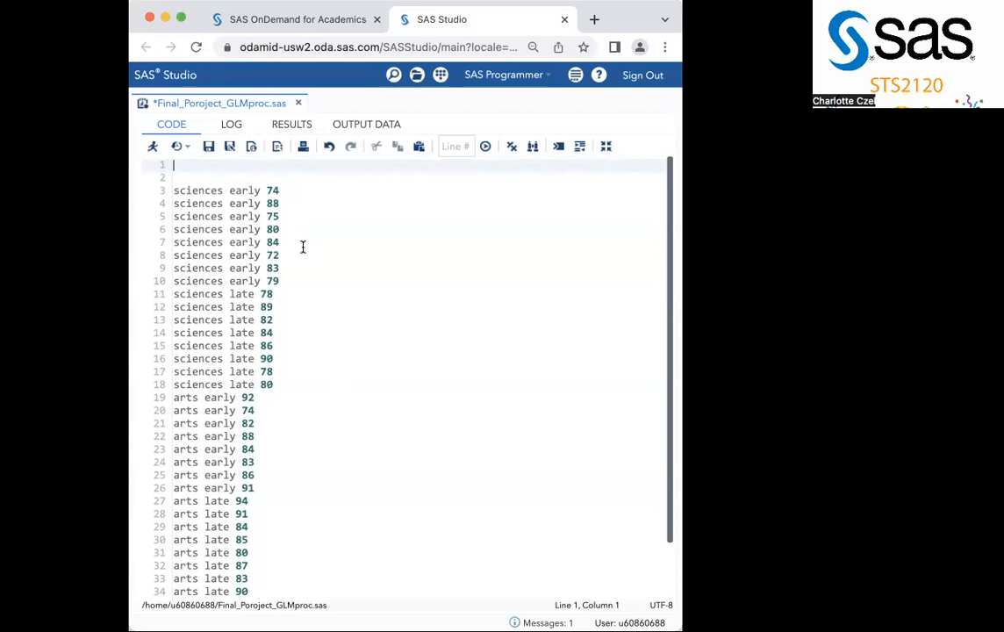
mouse_move(207, 158)
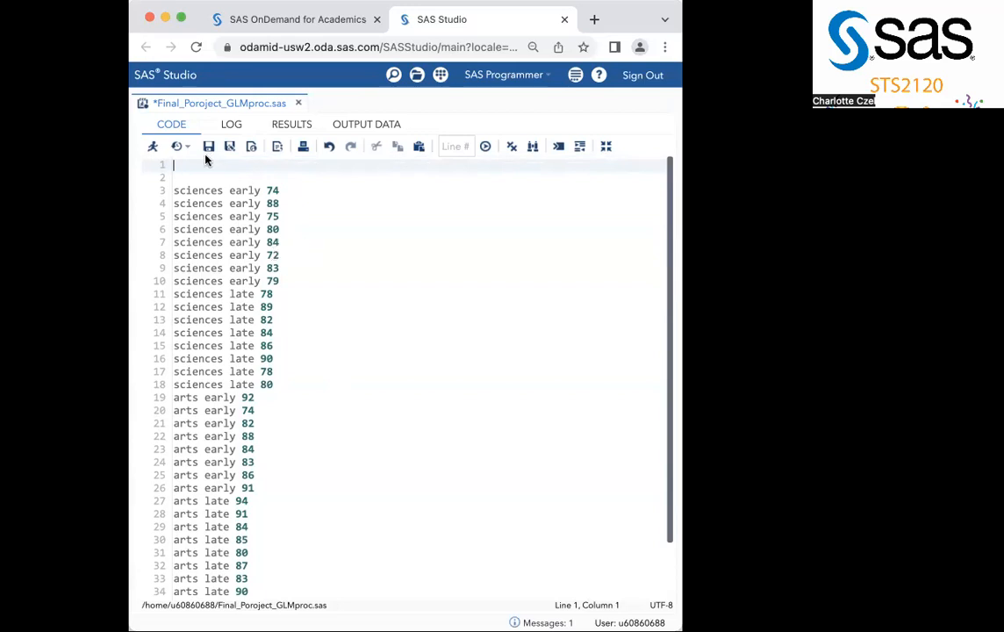
- Begin the program with the statement 'data edu;'
type("da")
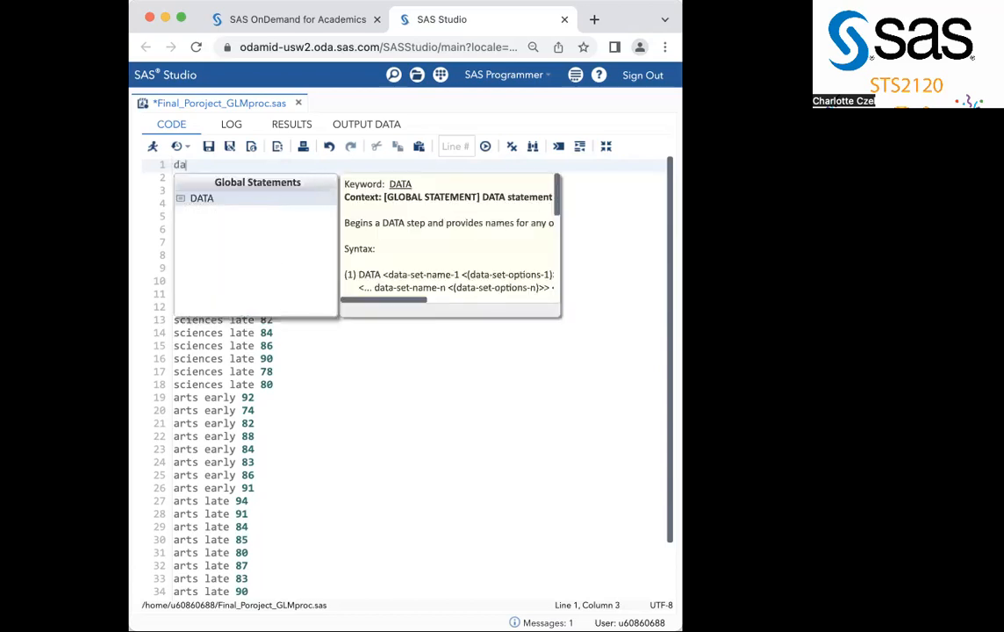
type("ta")
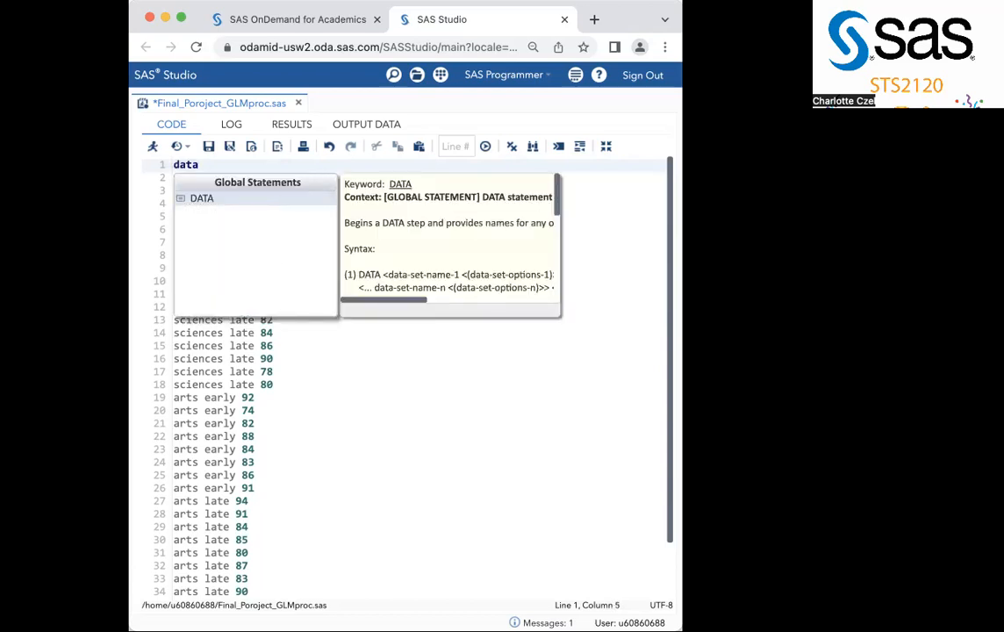
type("edu;")
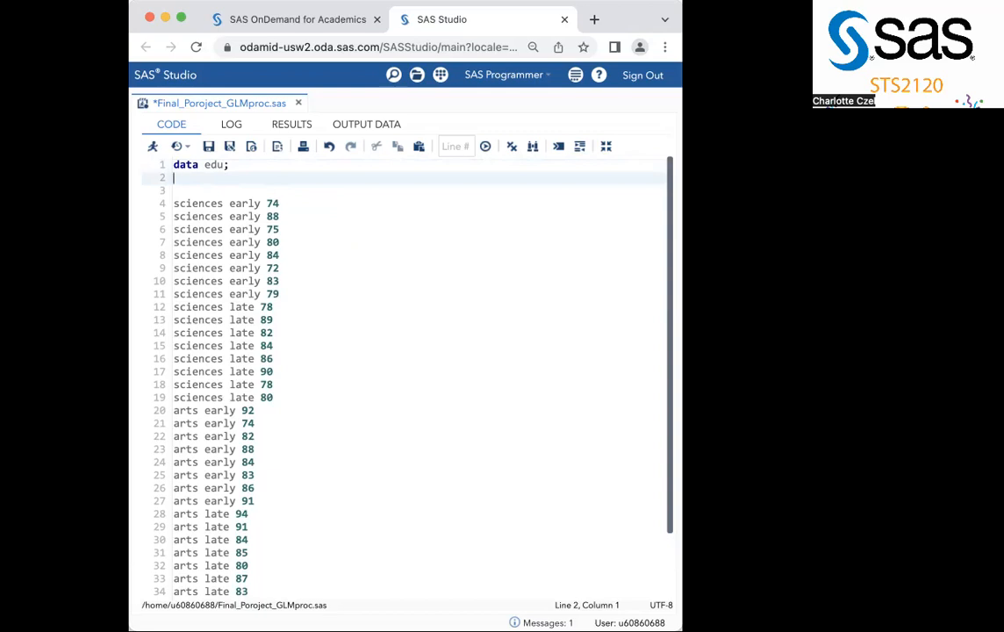
- Add 'input course $ time $ grade;' so course and time are character variables
type("input c")
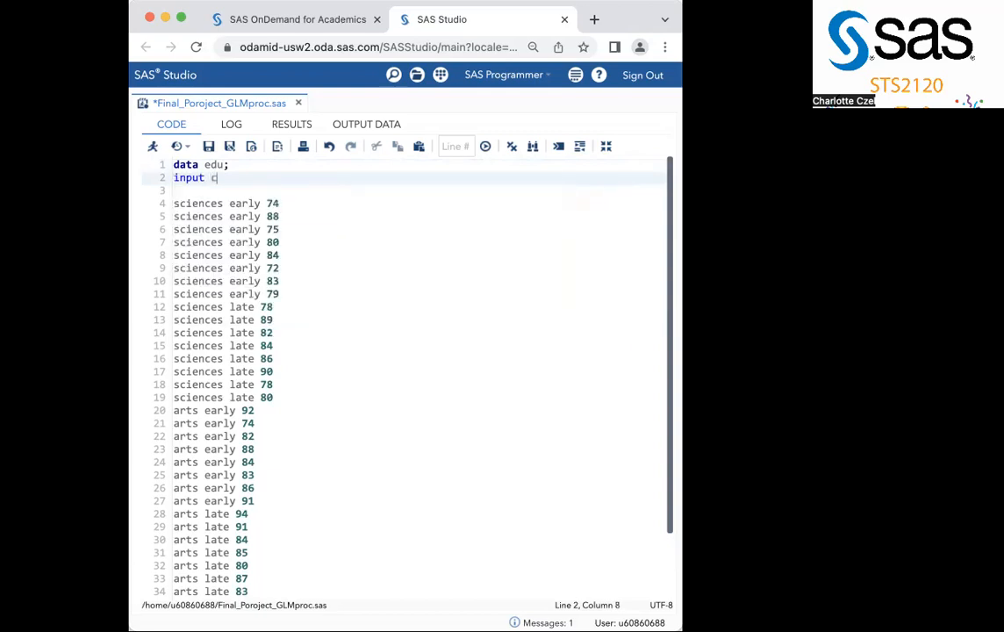
type("ourse")
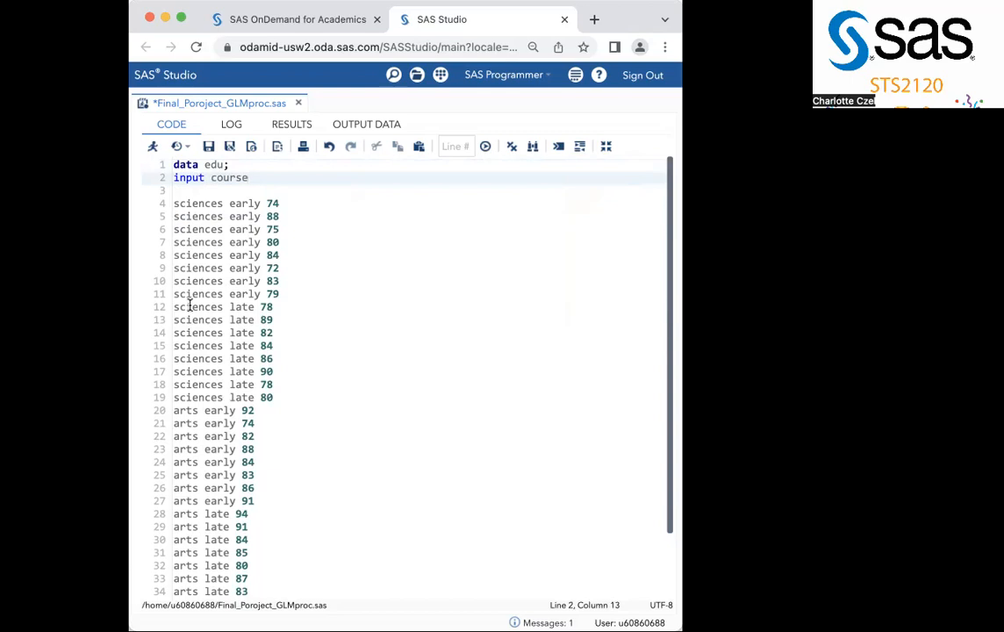
type("$")
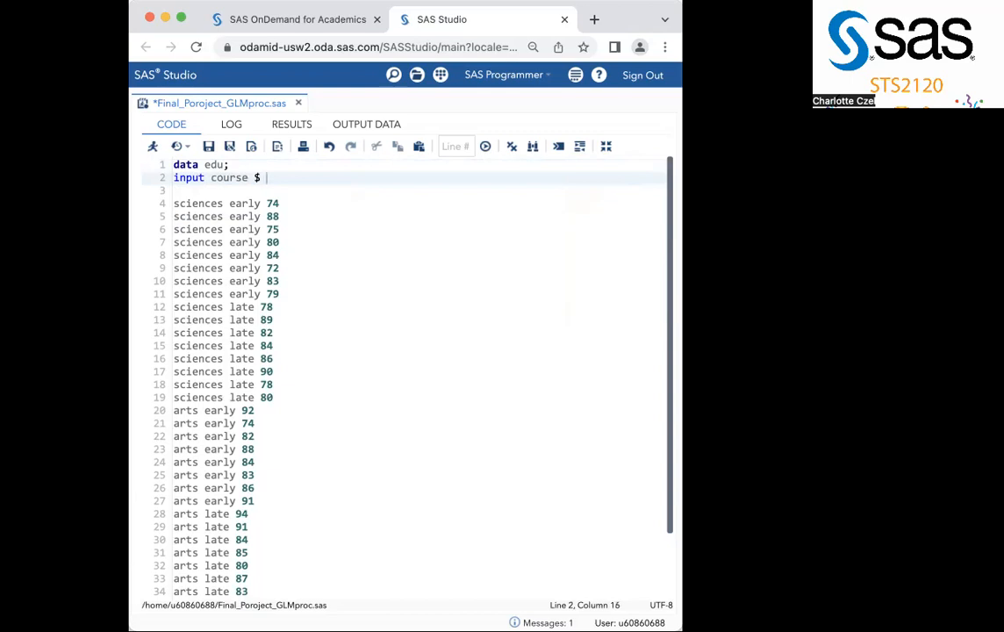
type("time")
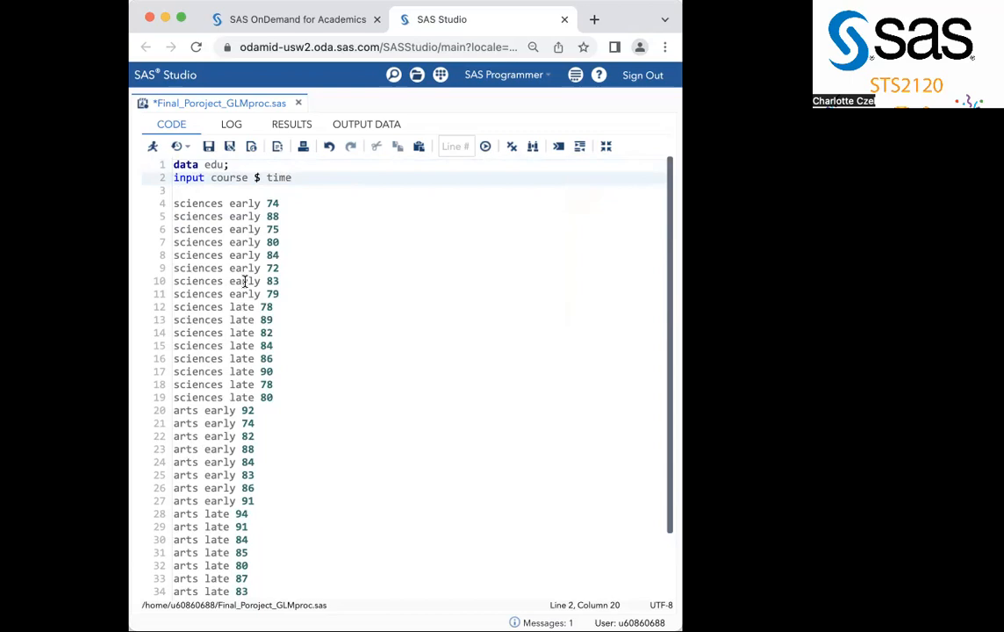
type("$")
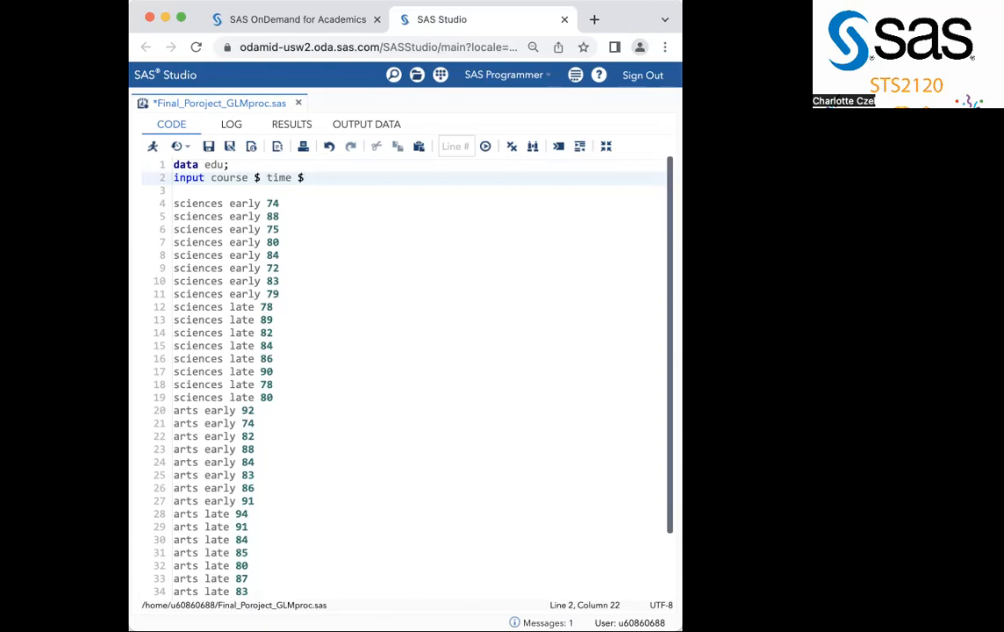
type("grade")
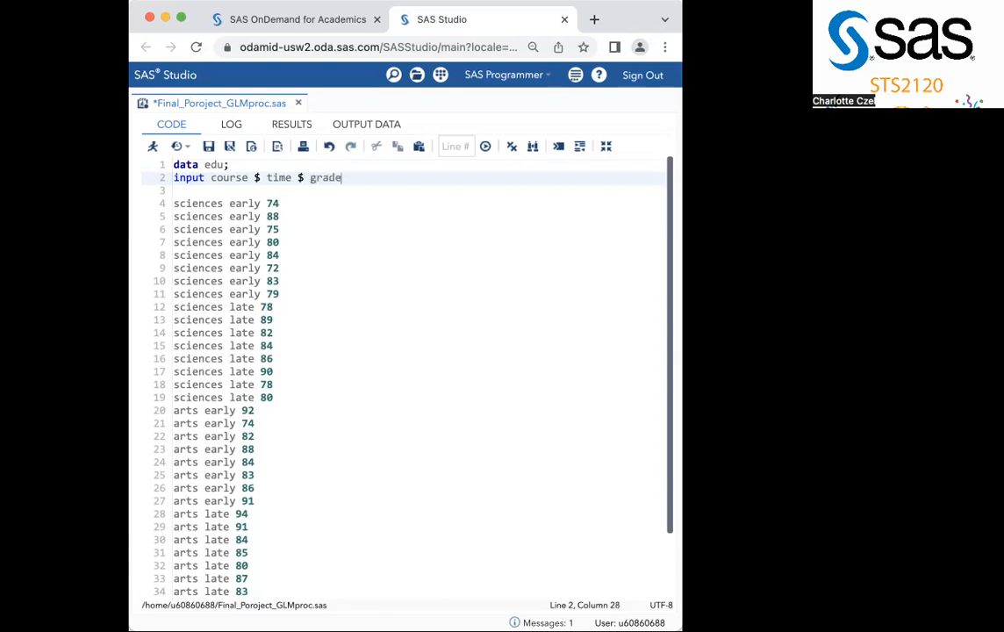
type(";")
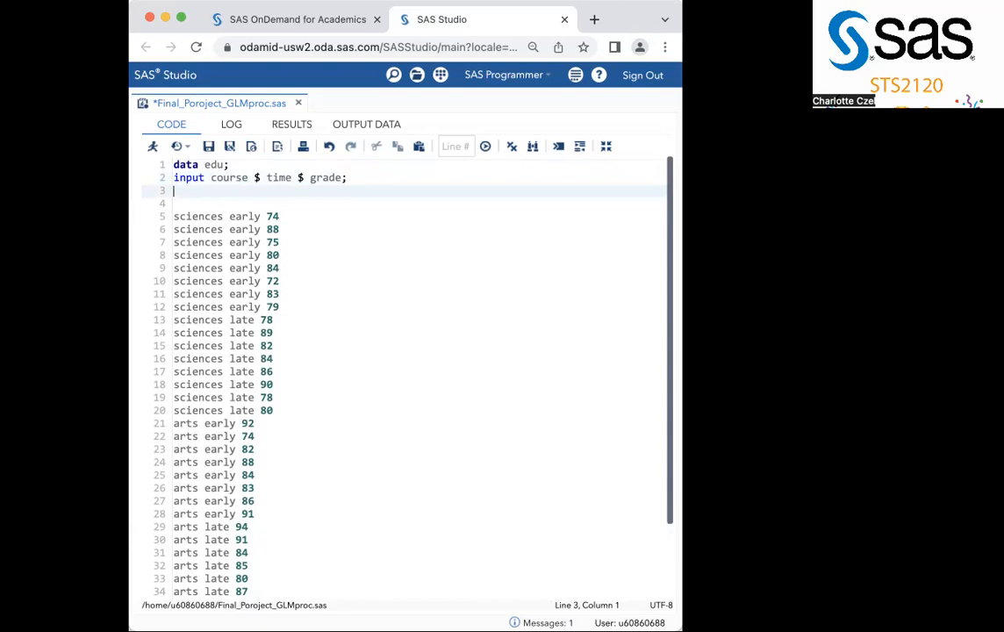
- Add the 'cards;' statement introducing the raw data lines
type("card")
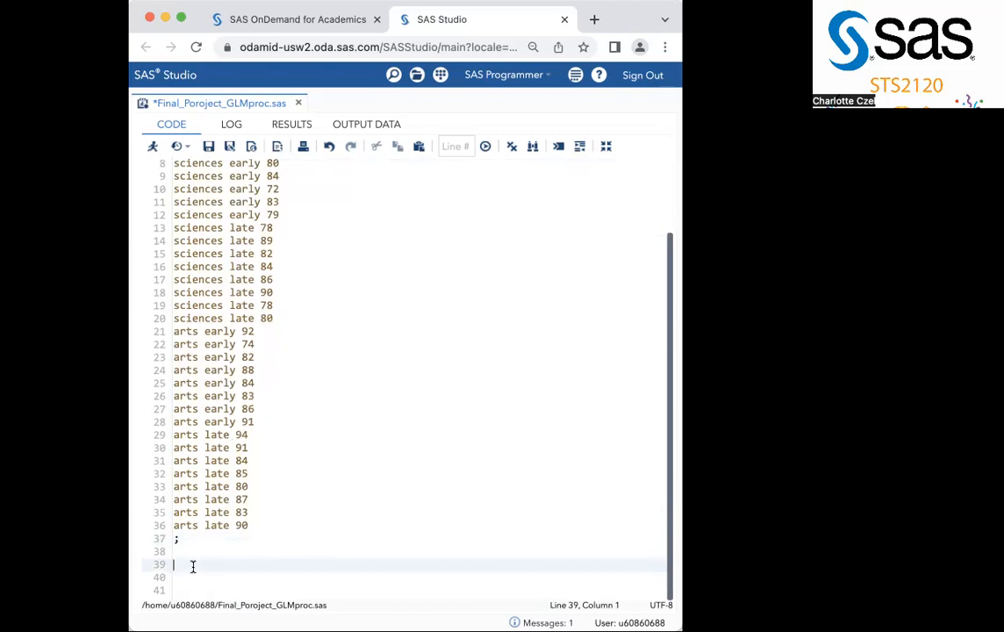
- Write 'proc glm data=edu;' below the data lines
type("p")
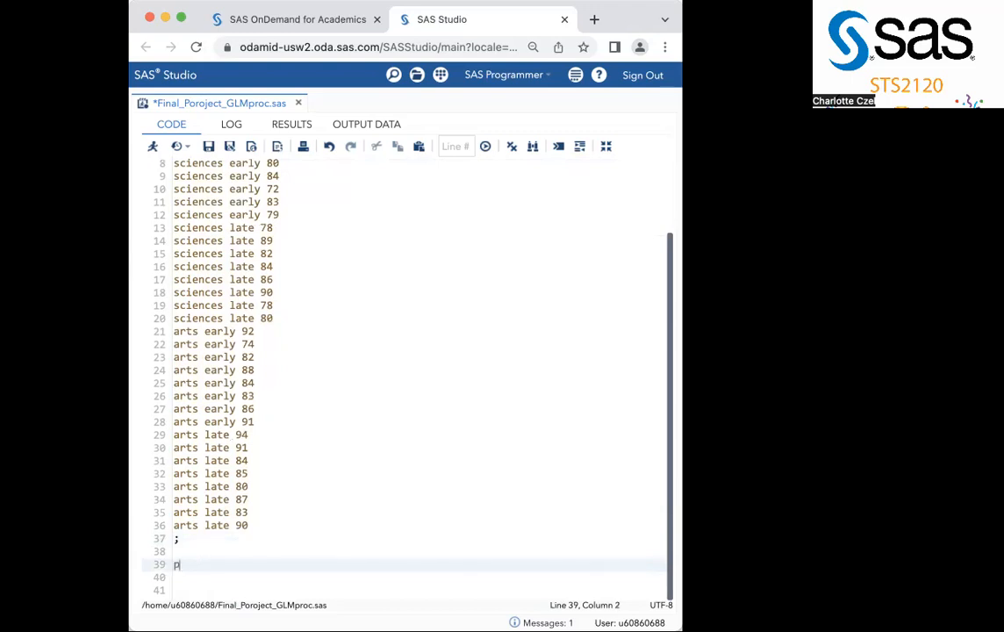
type("roc")
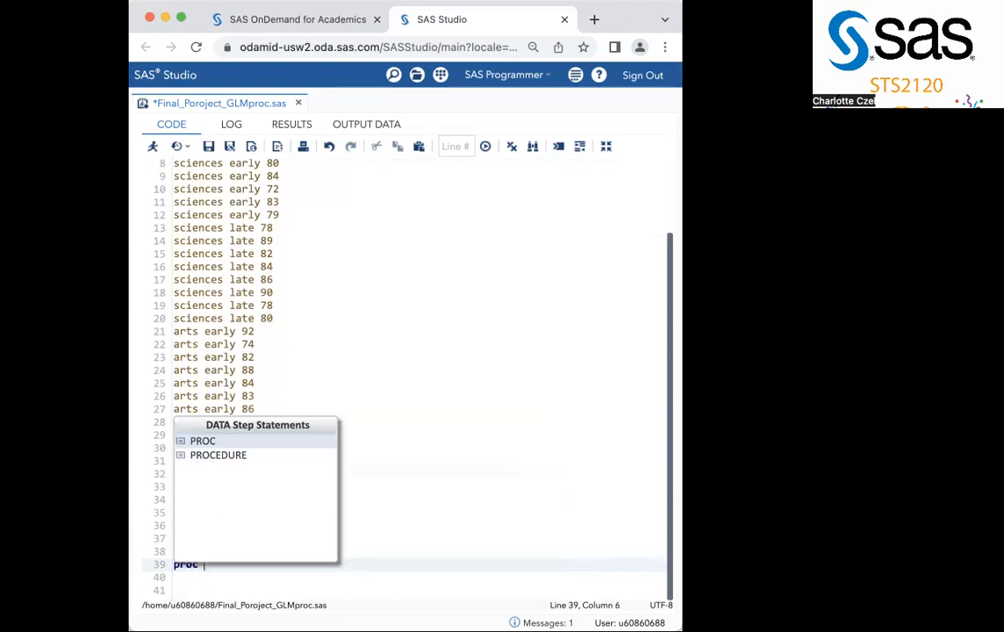
type("glm")
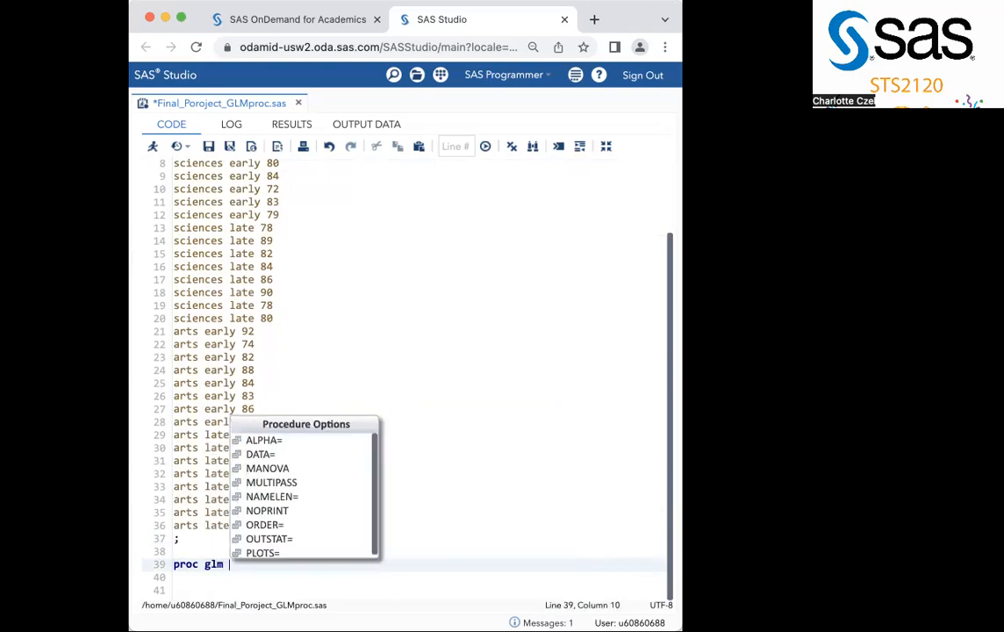
type("dat")
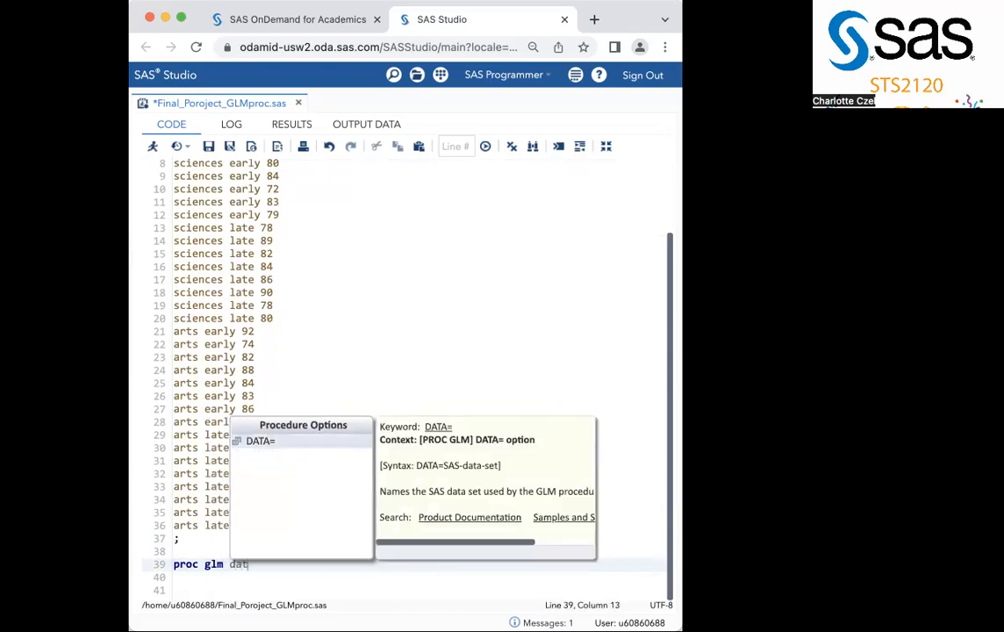
type("a=edu;")
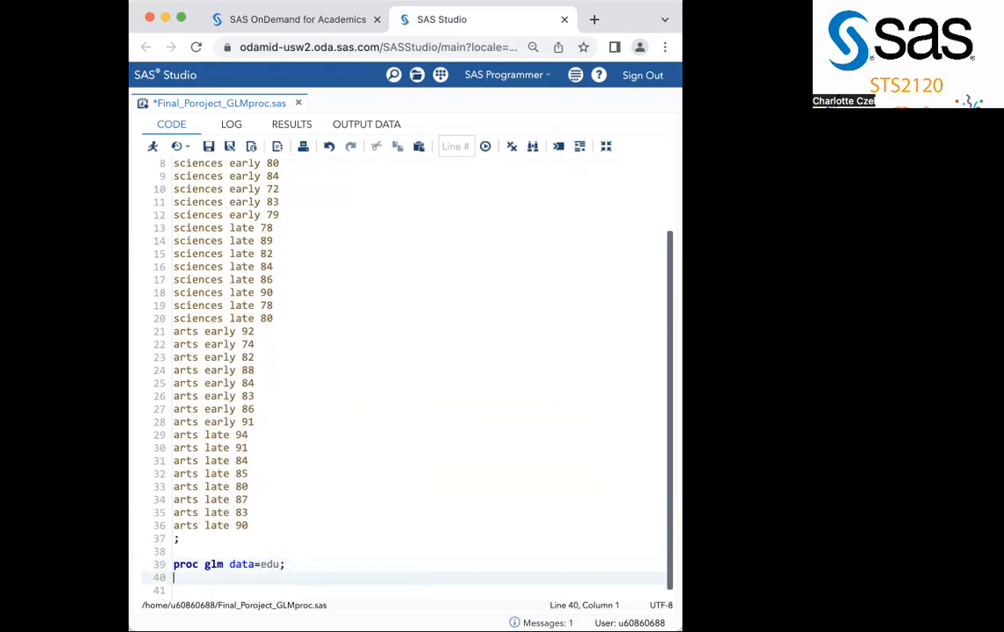
- Add the statement 'class course;' to the GLM step
type("class")
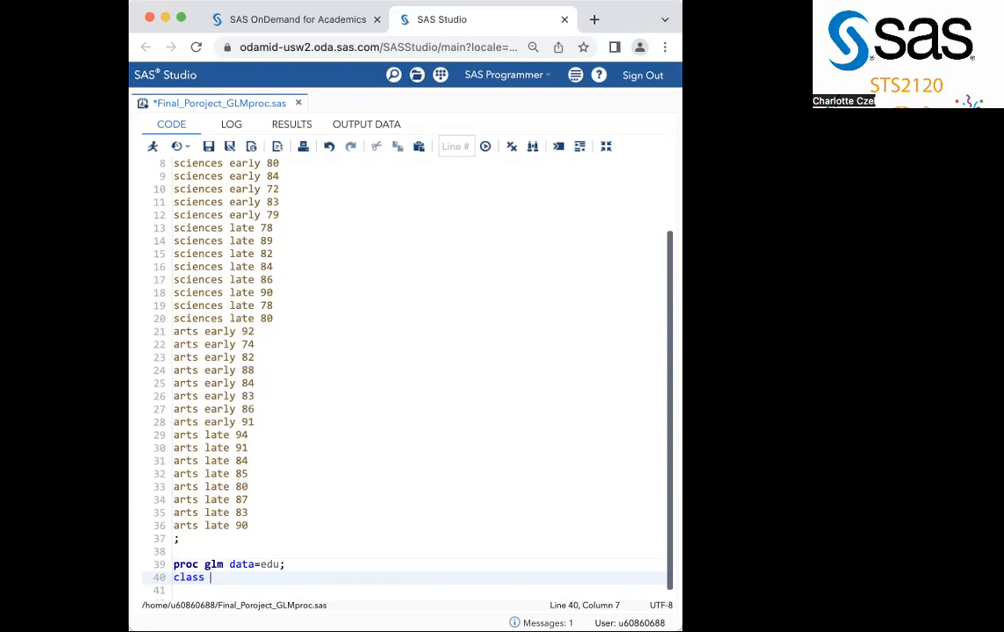
type("course")
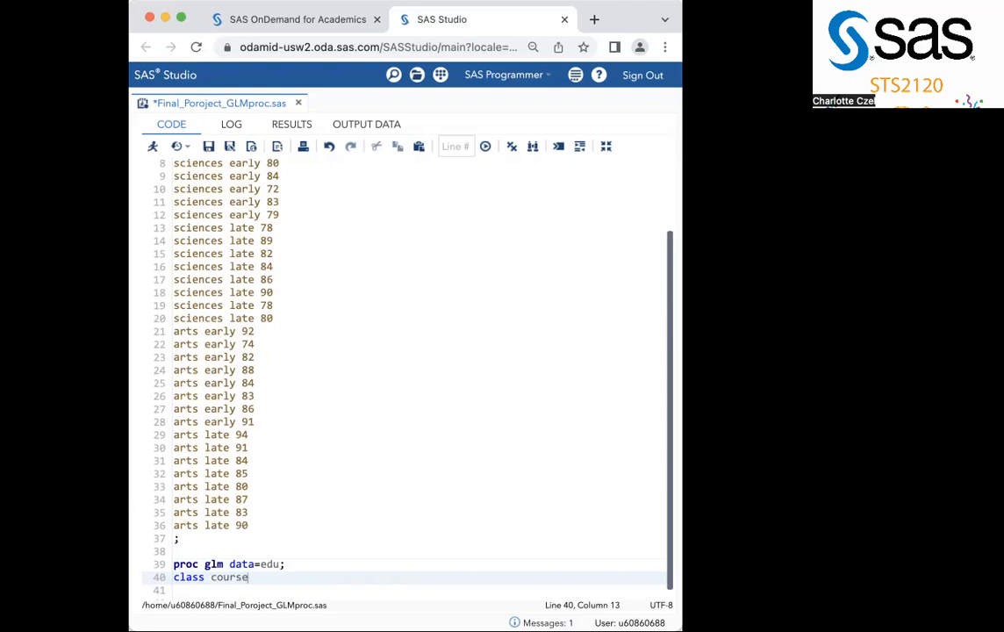
type(";")
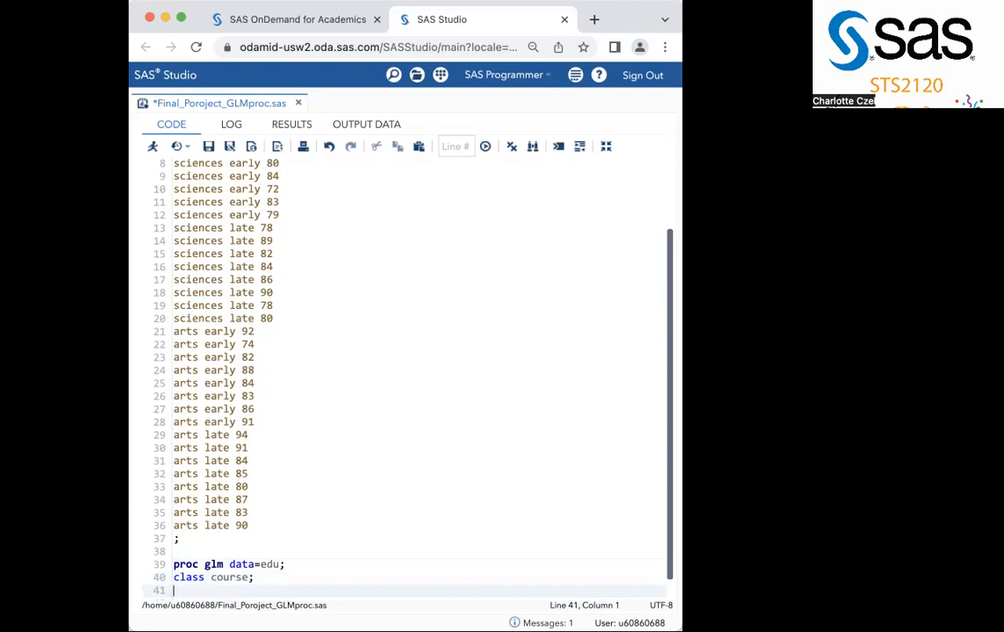
- Write the statement 'model grade = course;' in the GLM step
scroll("down", 3)
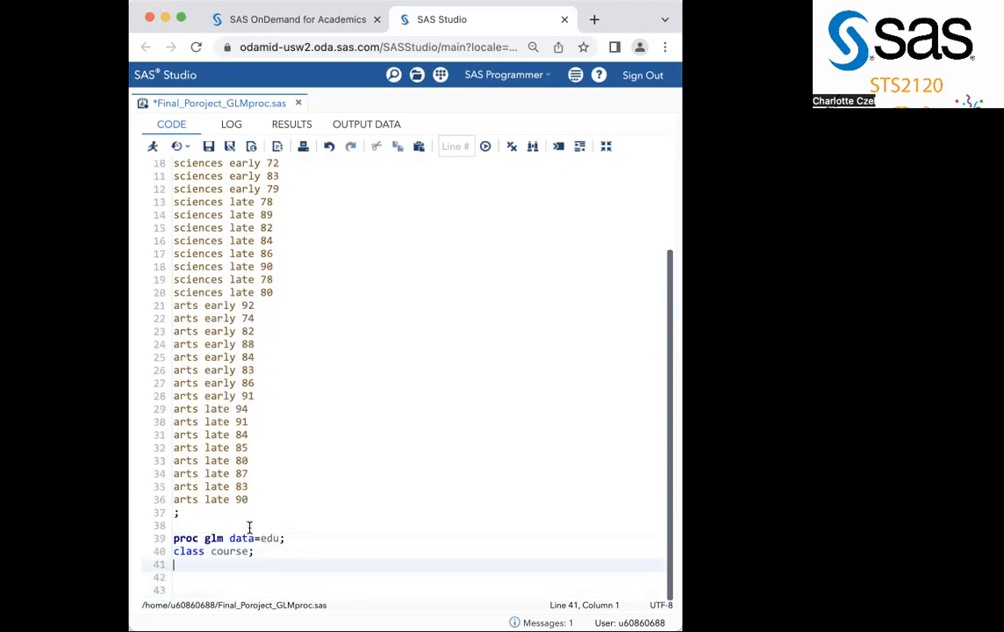
type("model g")
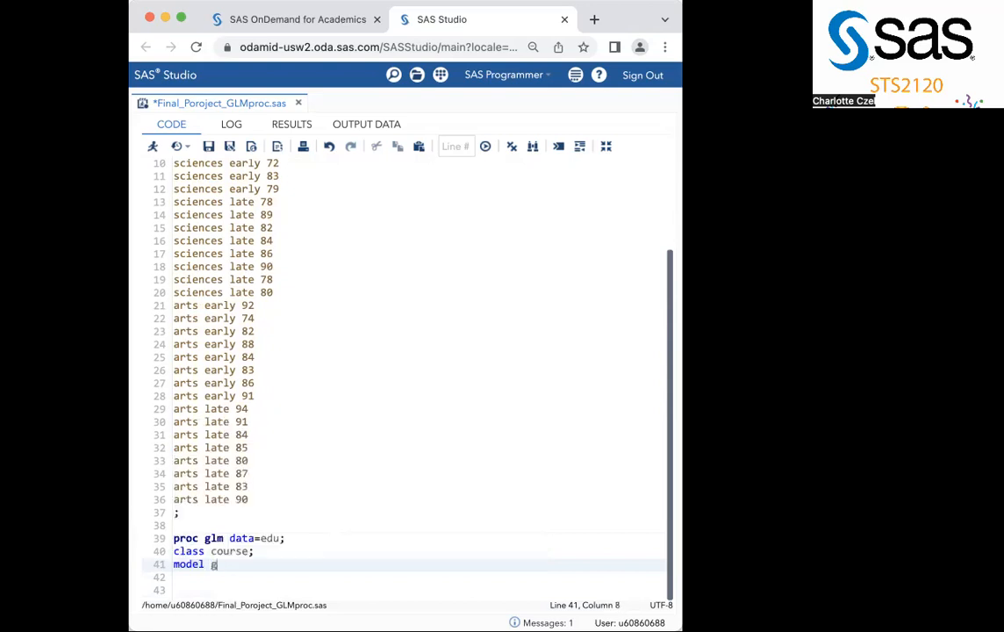
type("ra")
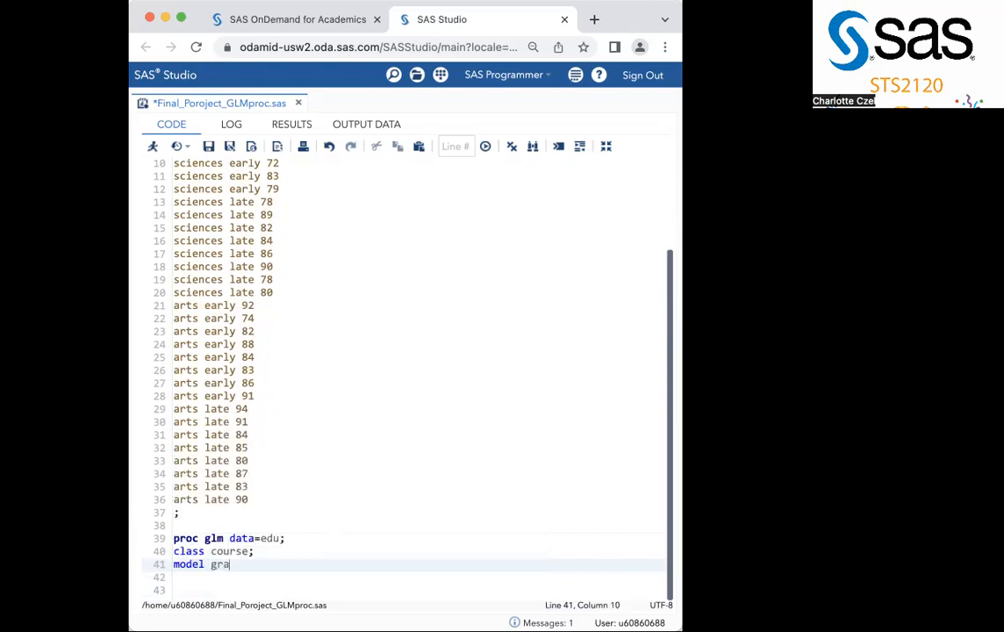
type("de =")
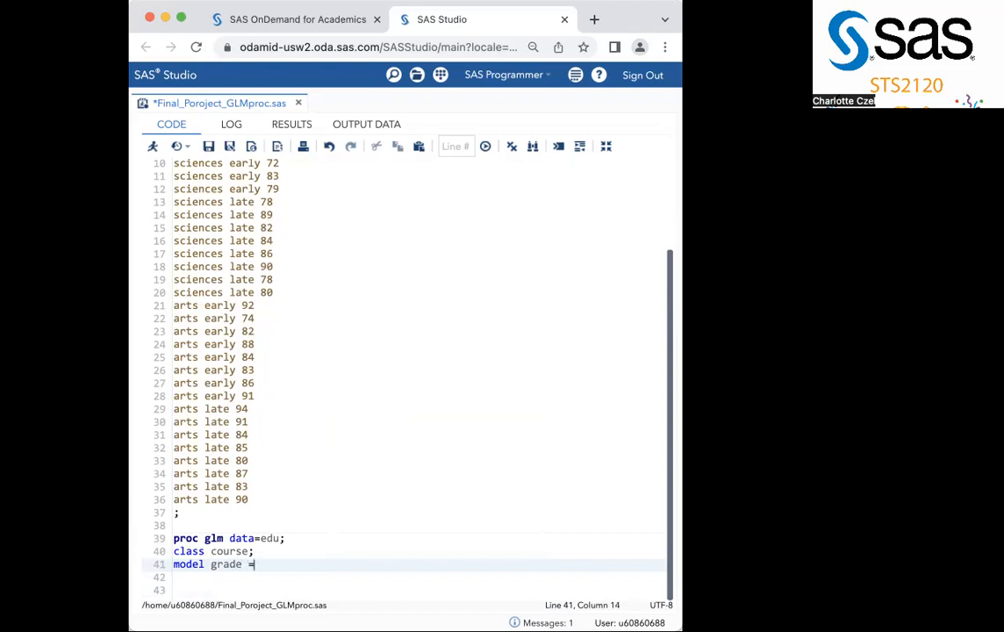
type("course")
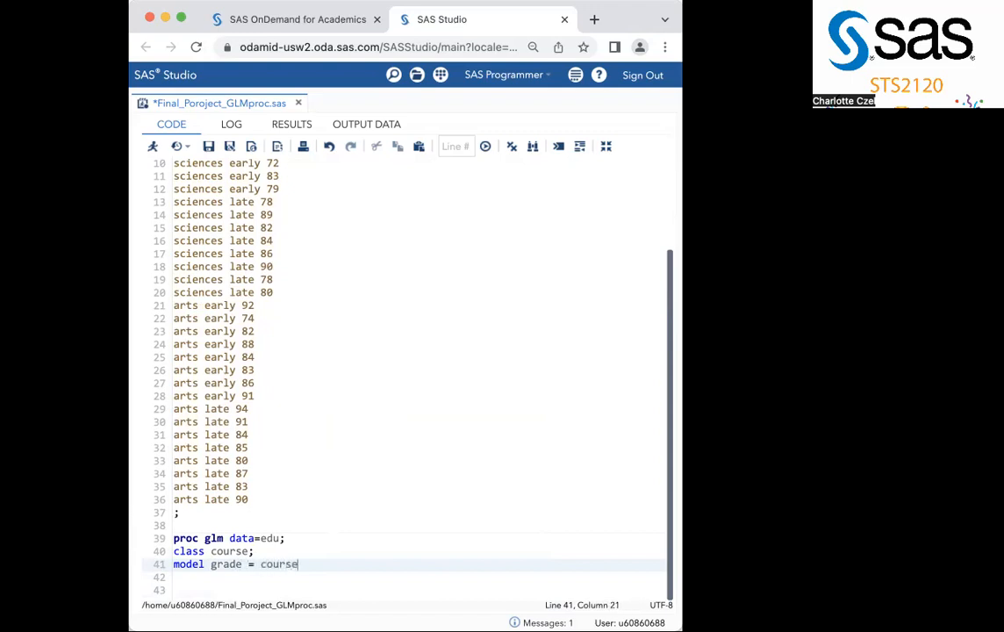
type(";")
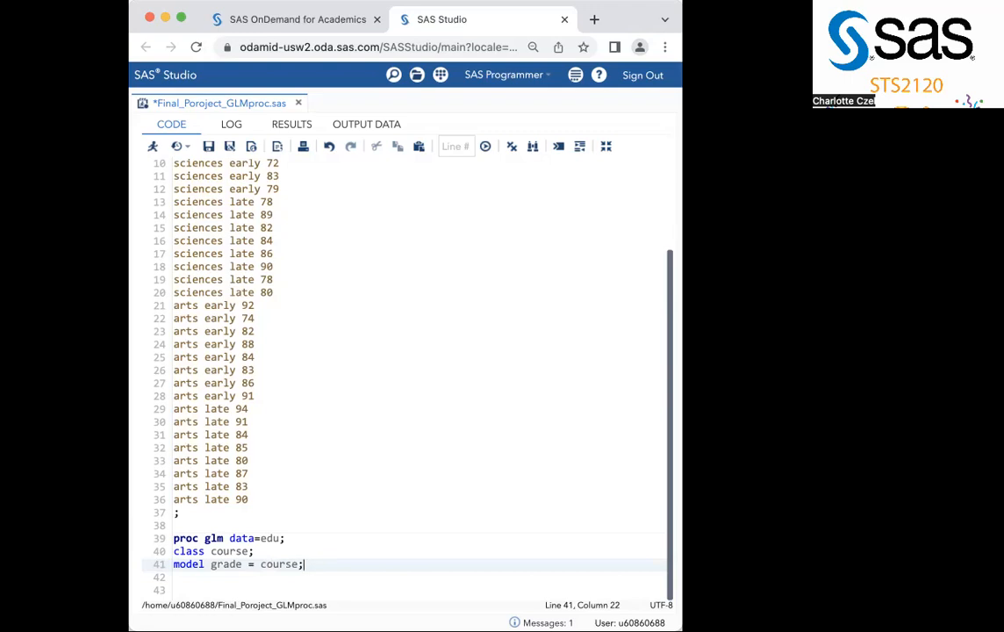
- End the GLM step with 'run;' on a new line
key("Return")
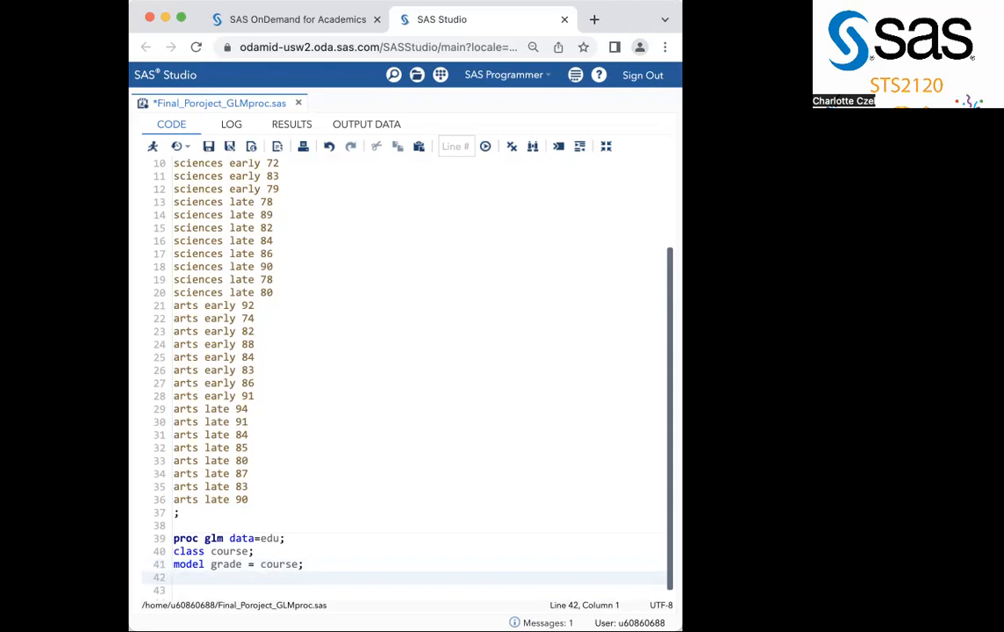
type("run;")
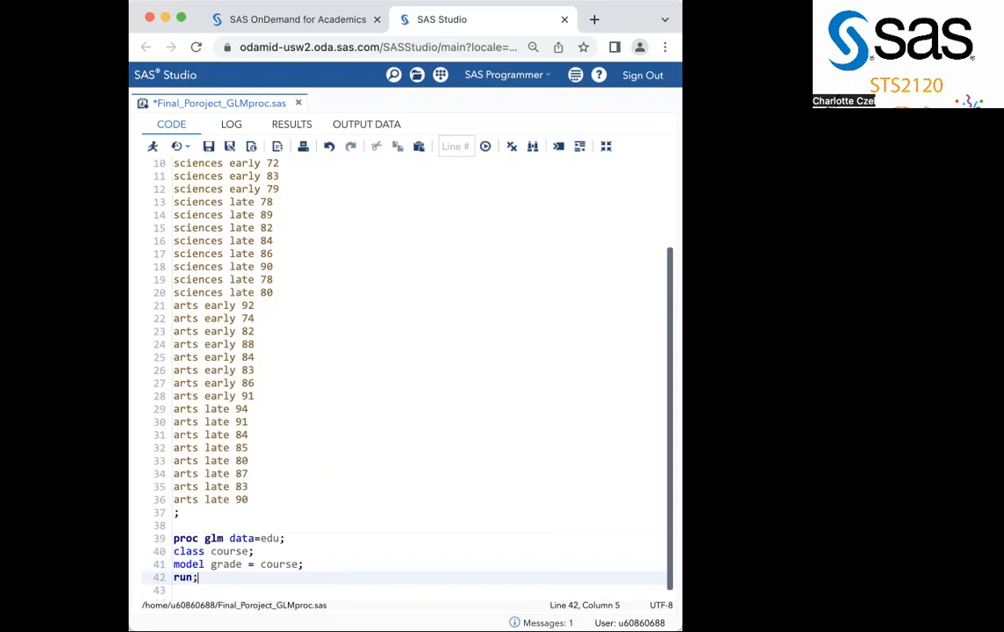
- Run the program, review the log notes, and return to the GLM results (F 5.90, p 0.0213)
left_click(153, 148)
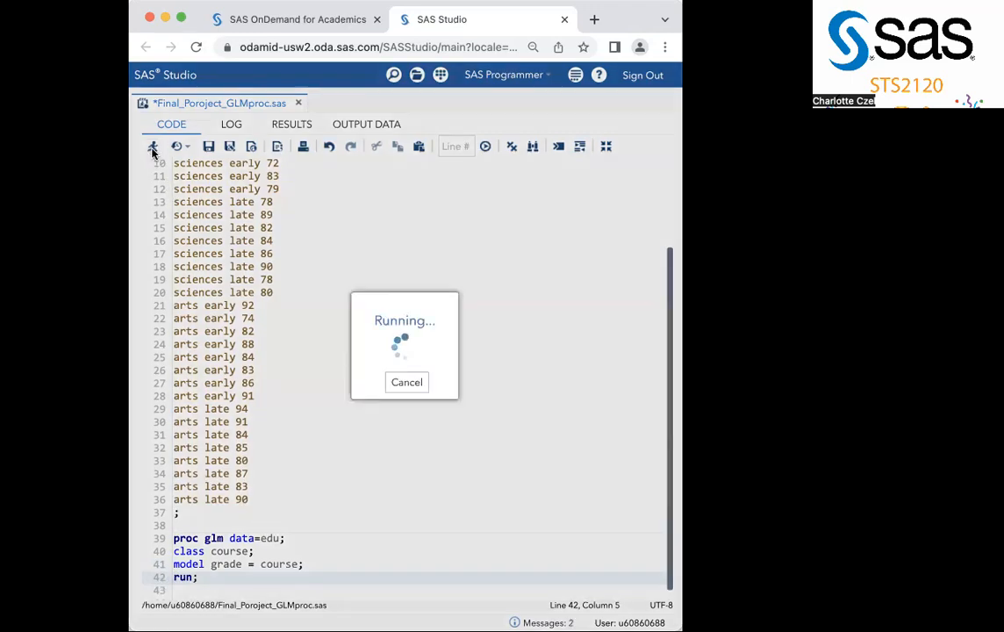
left_click(291, 123)
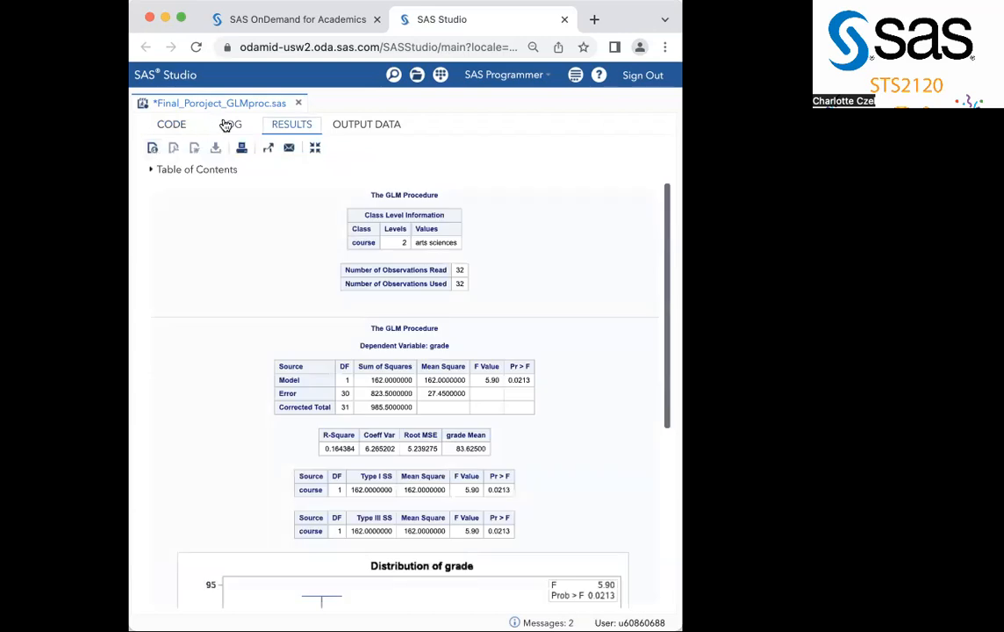
left_click(231, 123)
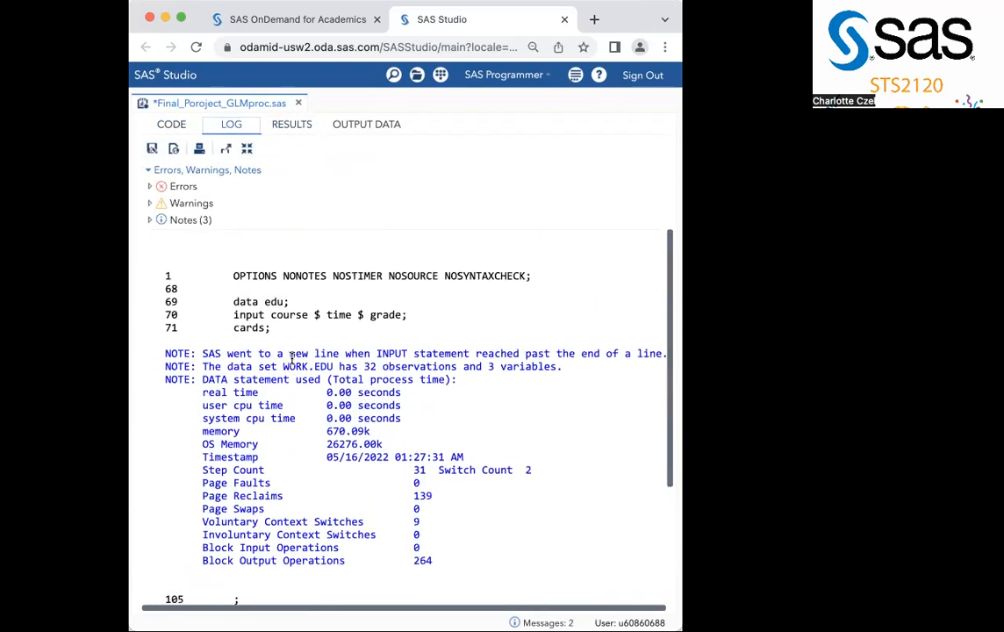
scroll("down", 3)
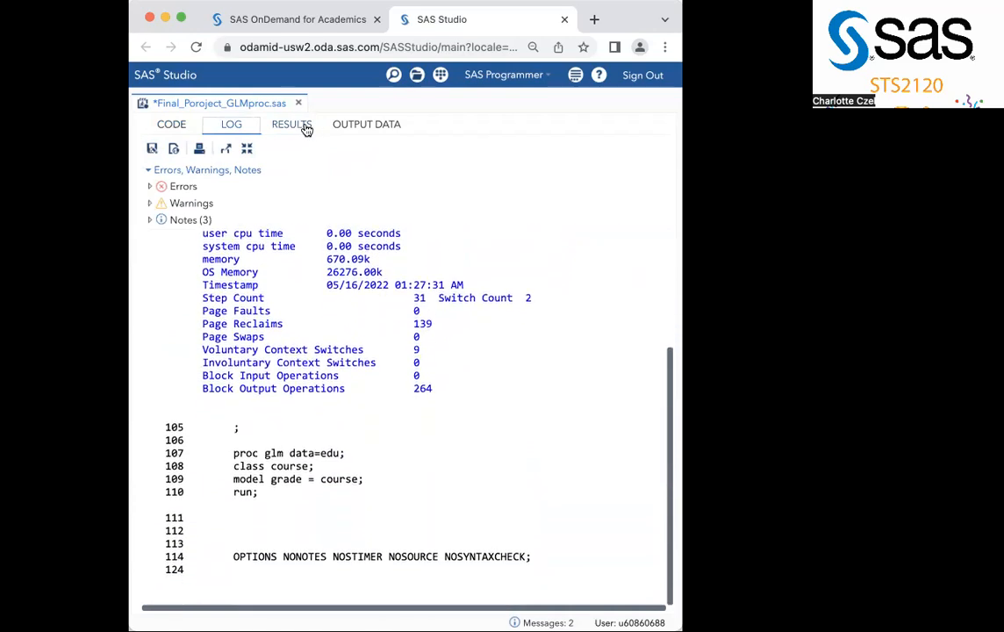
left_click(292, 123)
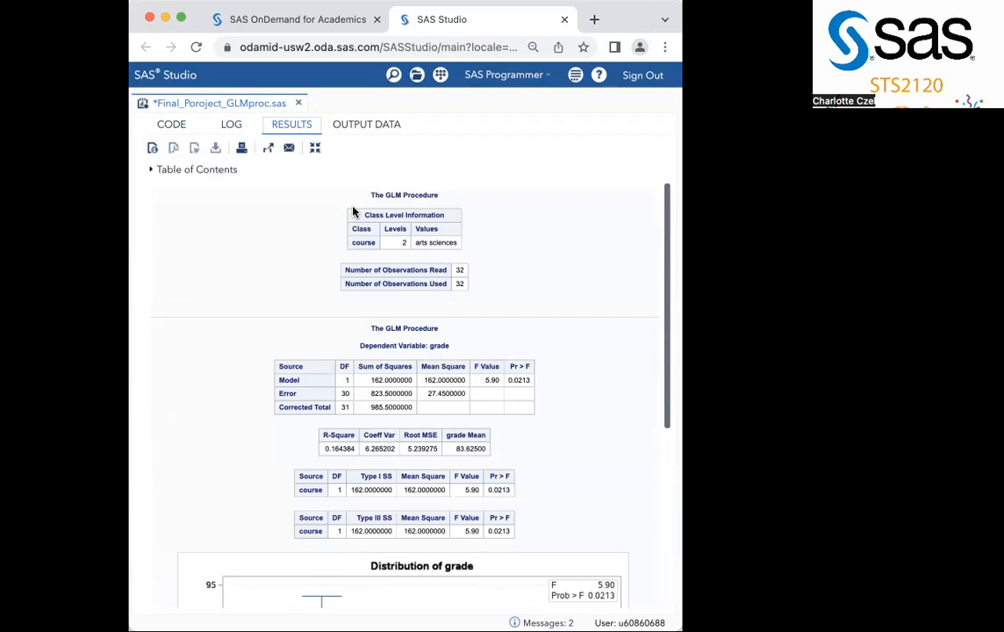
mouse_move(369, 237)
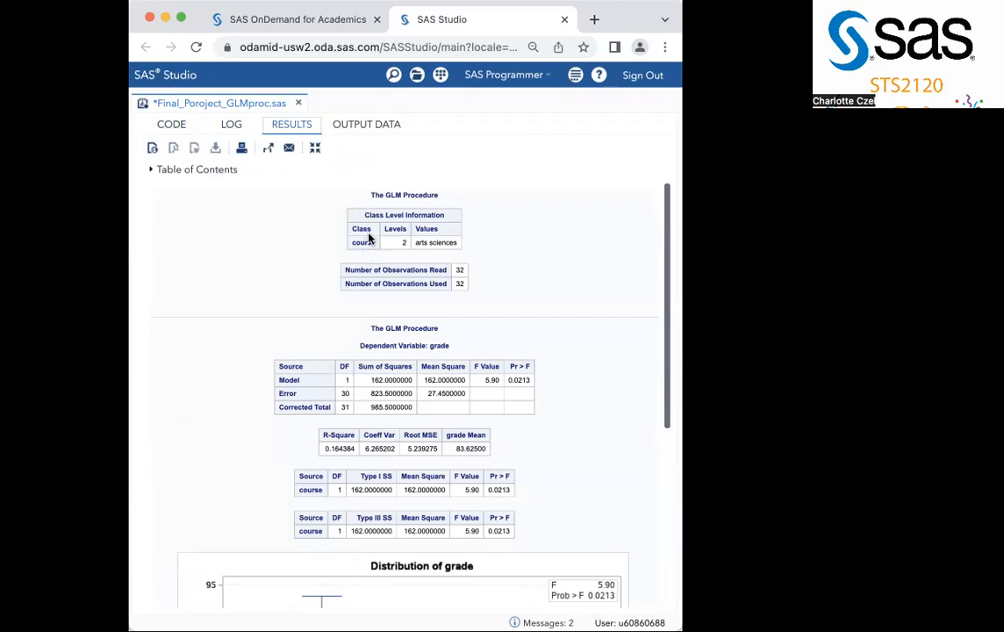
mouse_move(375, 260)
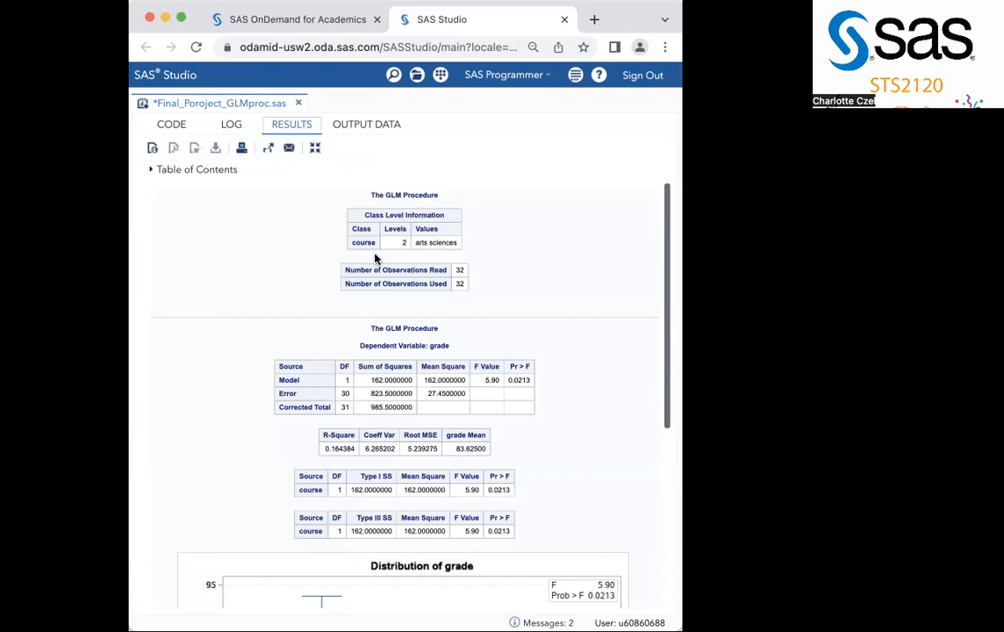
mouse_move(464, 267)
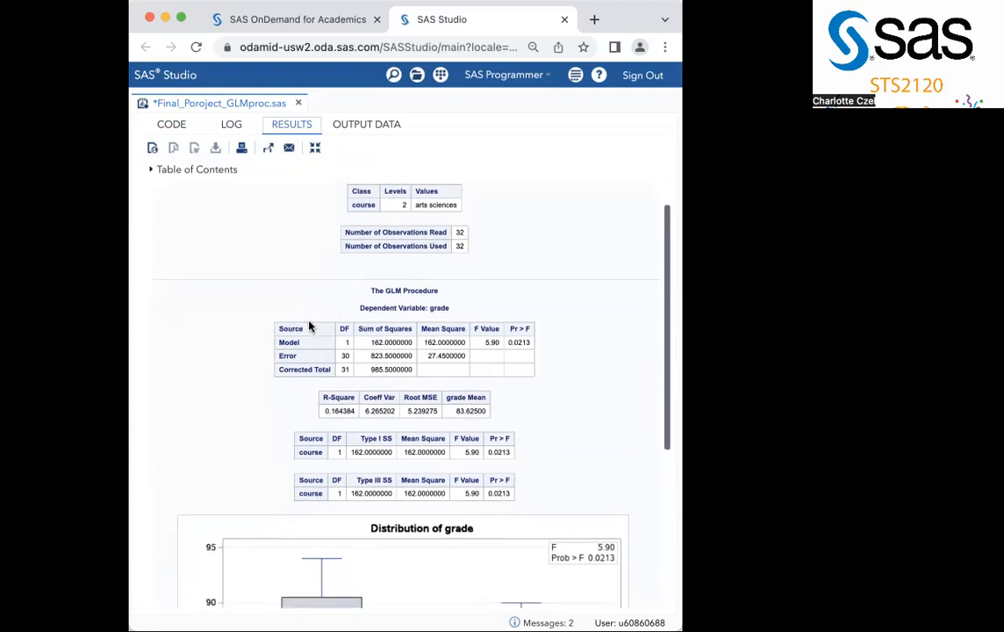
mouse_move(302, 342)
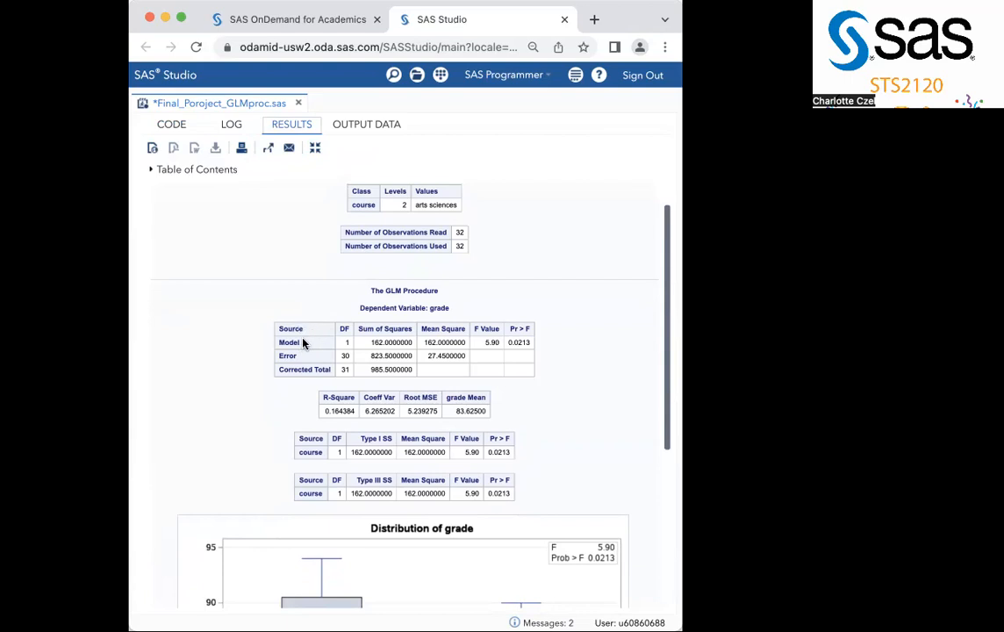
mouse_move(295, 355)
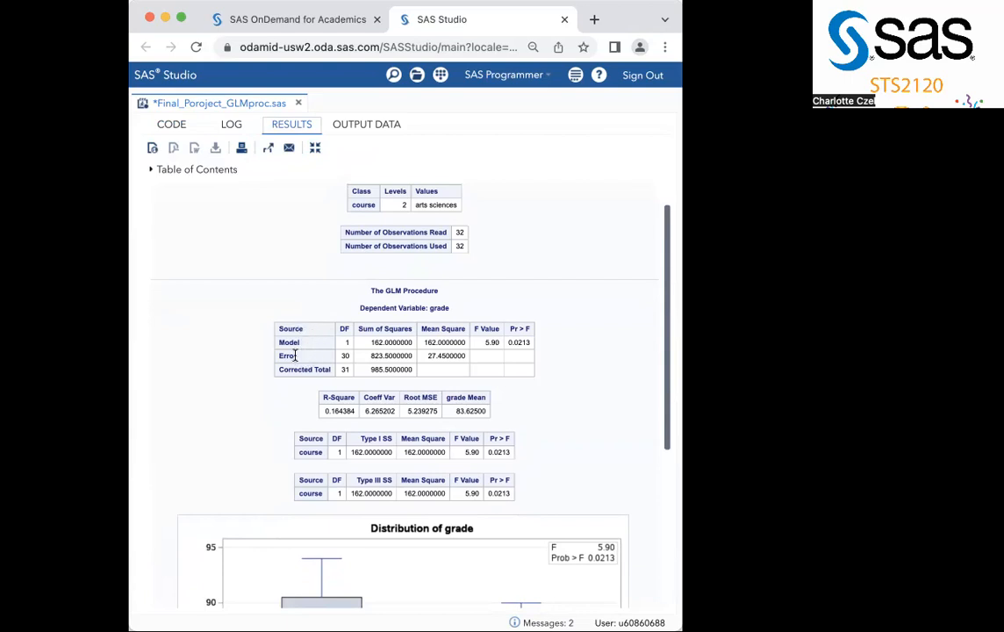
mouse_move(305, 344)
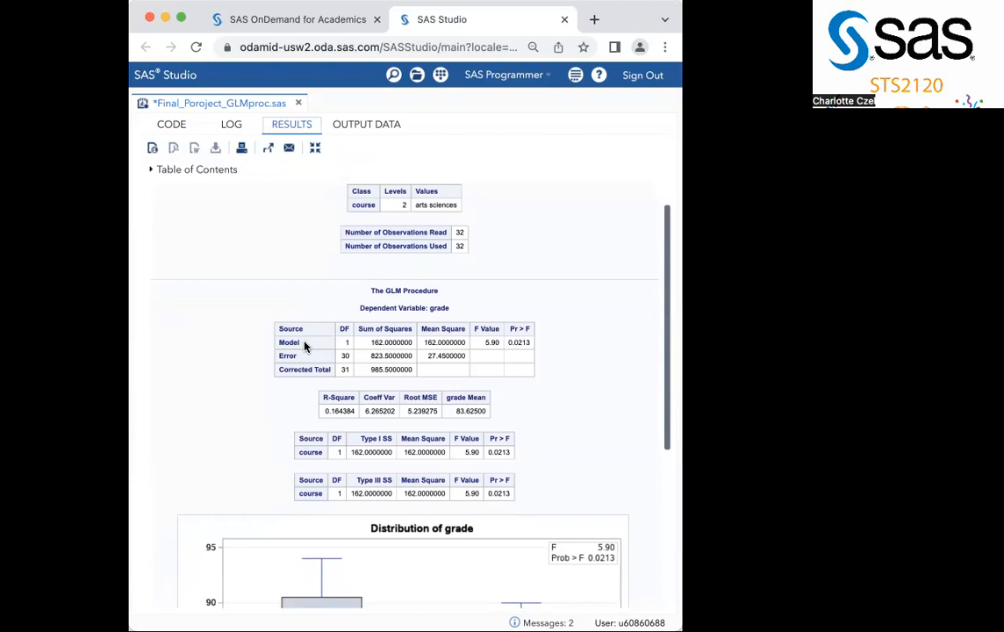
mouse_move(300, 364)
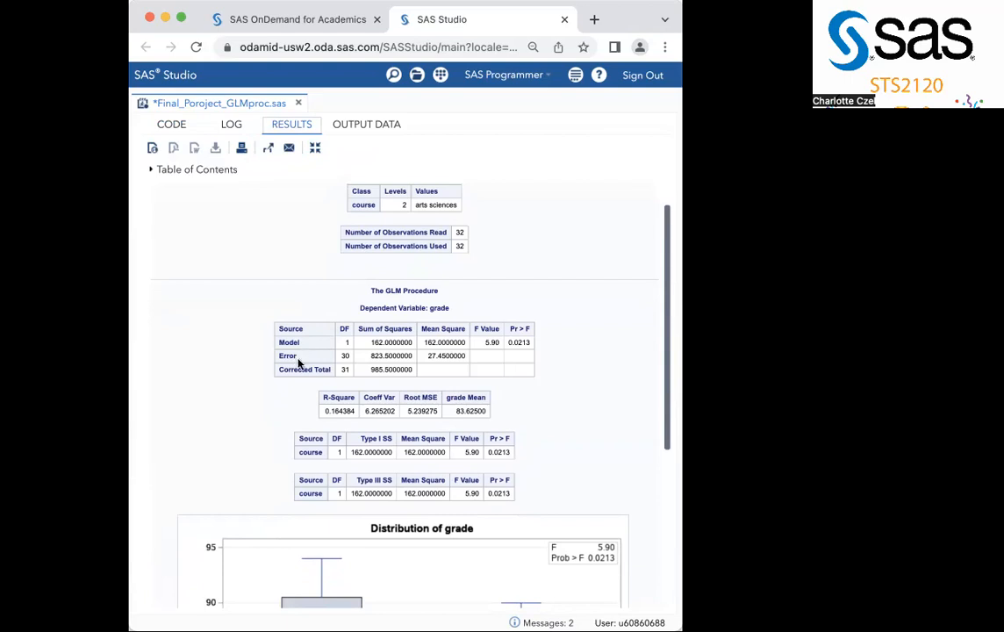
mouse_move(316, 347)
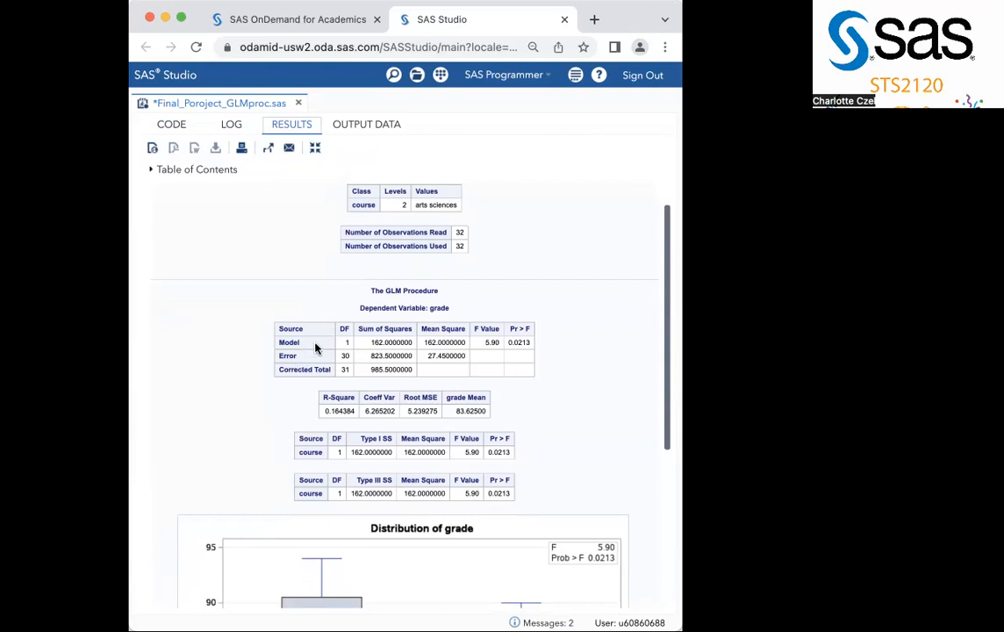
mouse_move(351, 330)
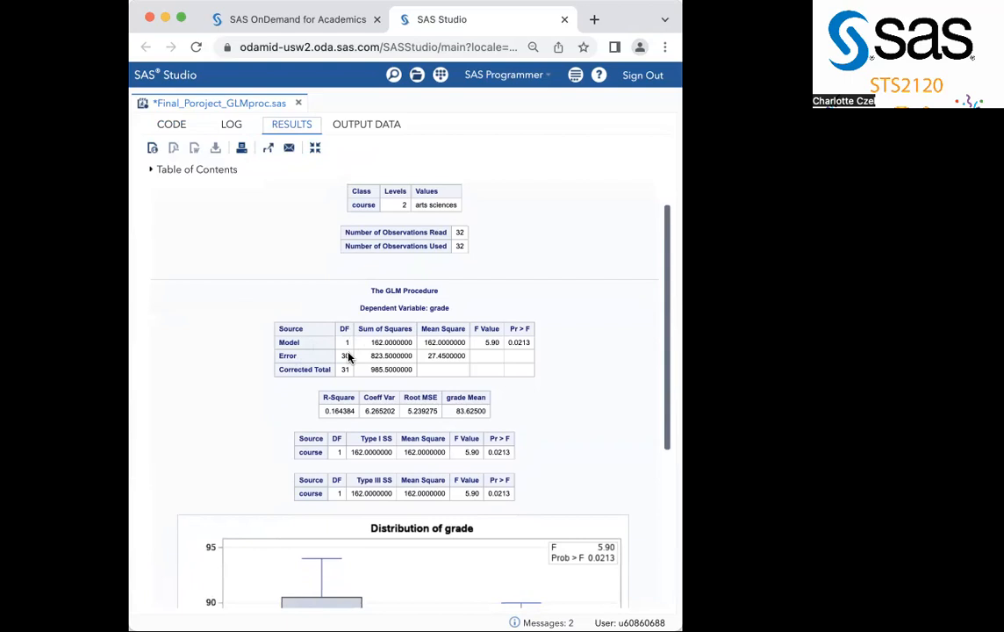
mouse_move(353, 372)
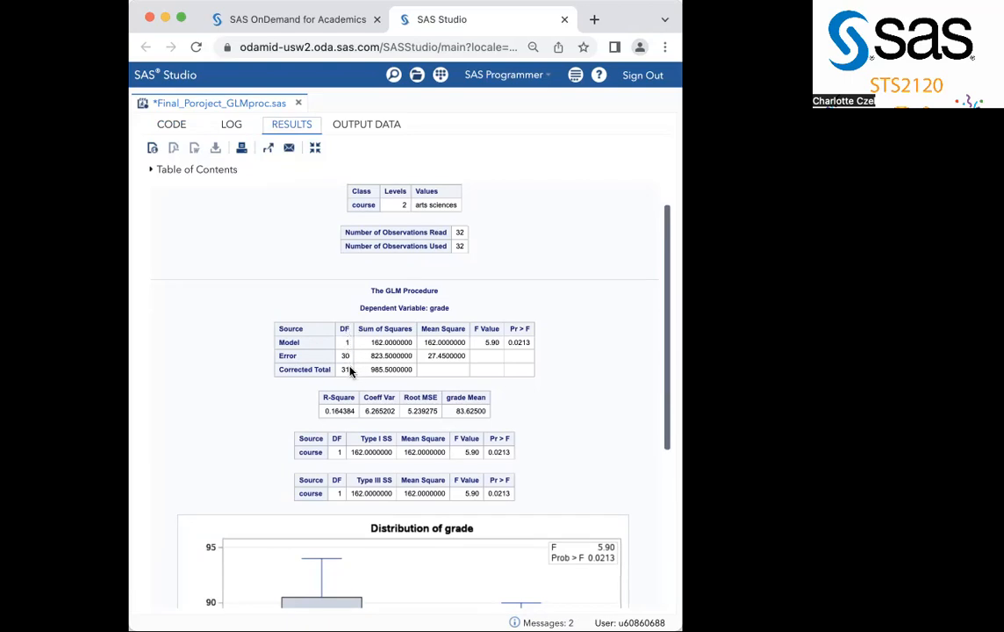
mouse_move(400, 316)
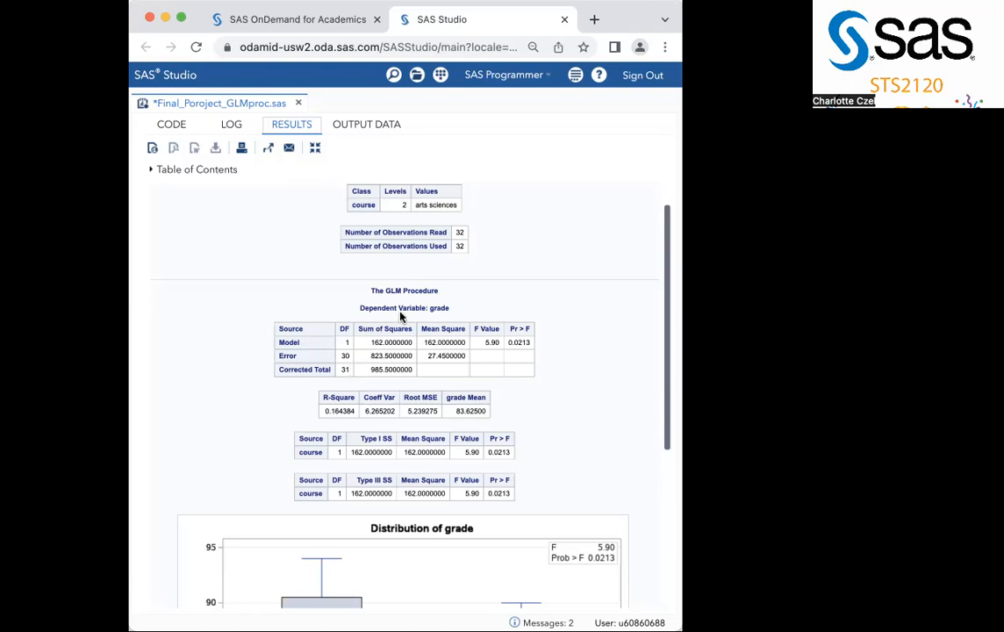
mouse_move(393, 327)
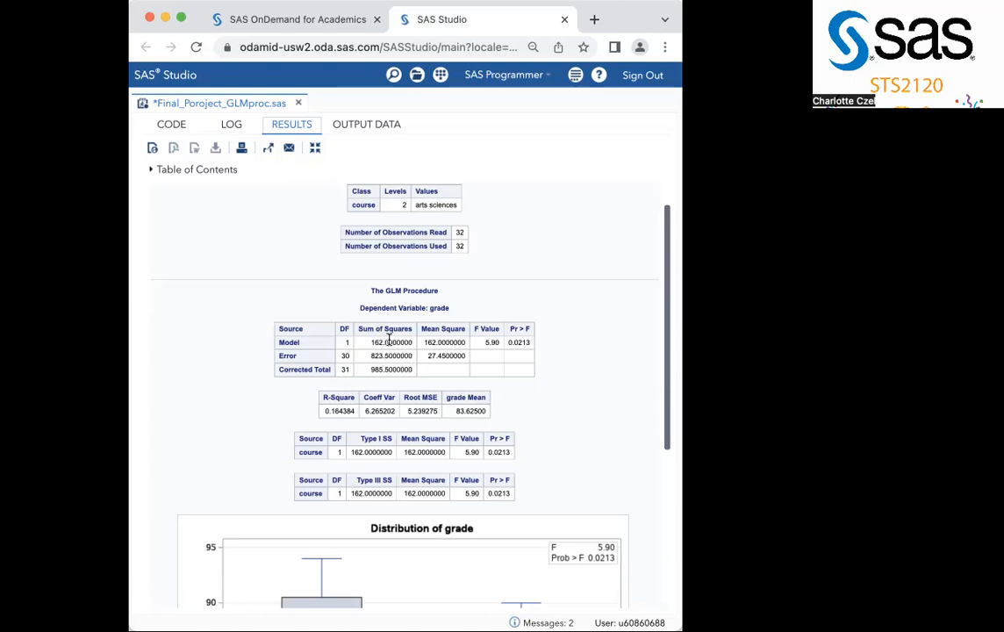
mouse_move(344, 321)
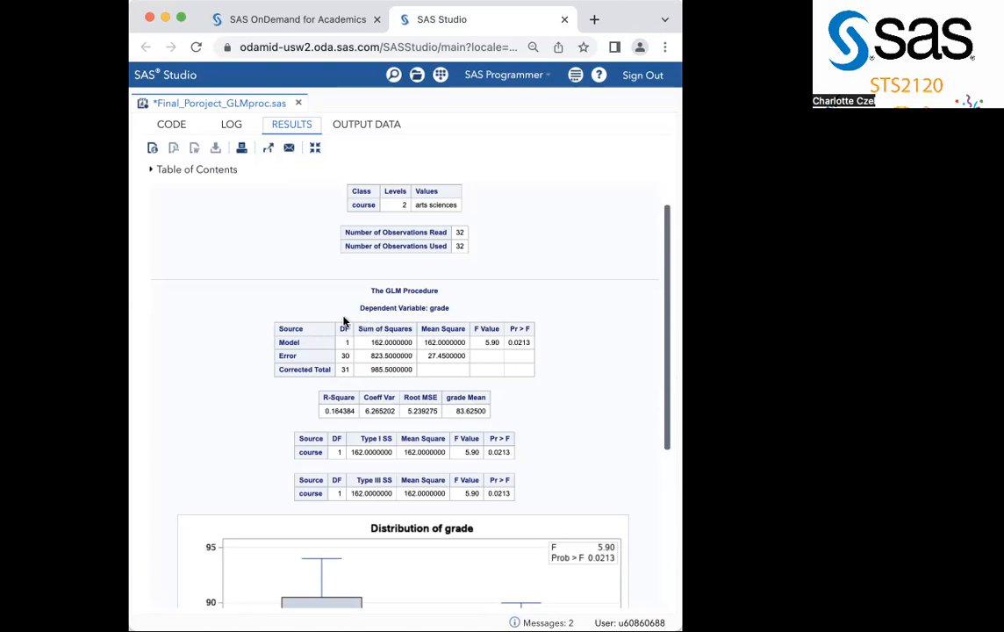
mouse_move(383, 342)
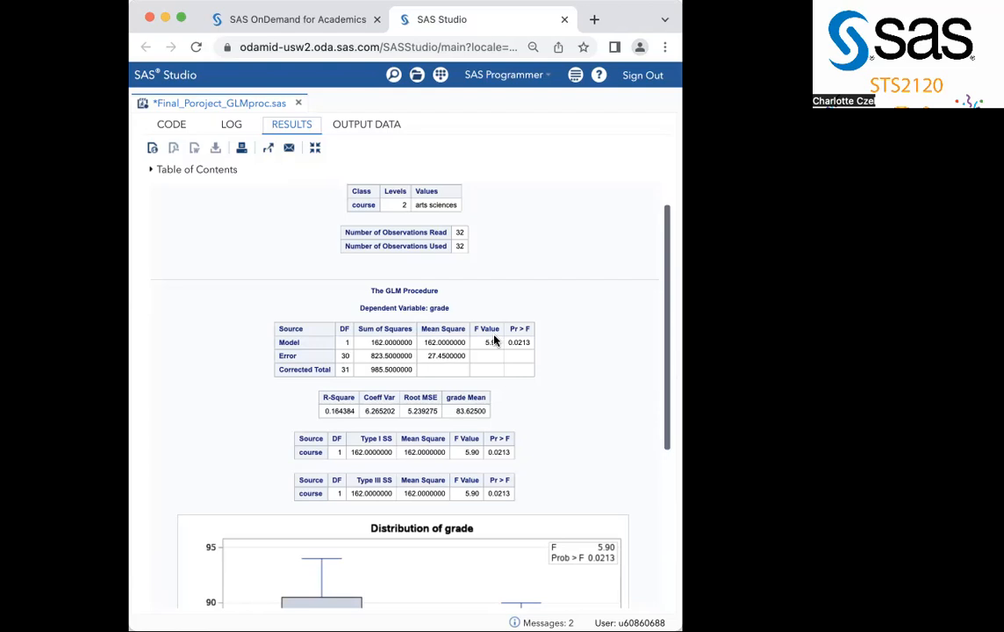
mouse_move(499, 362)
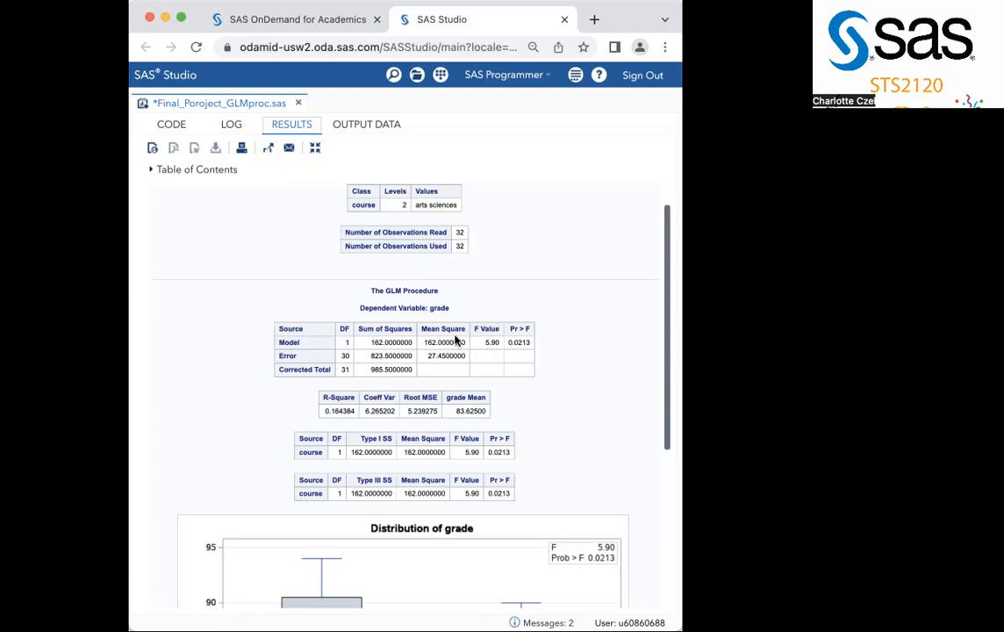
mouse_move(481, 337)
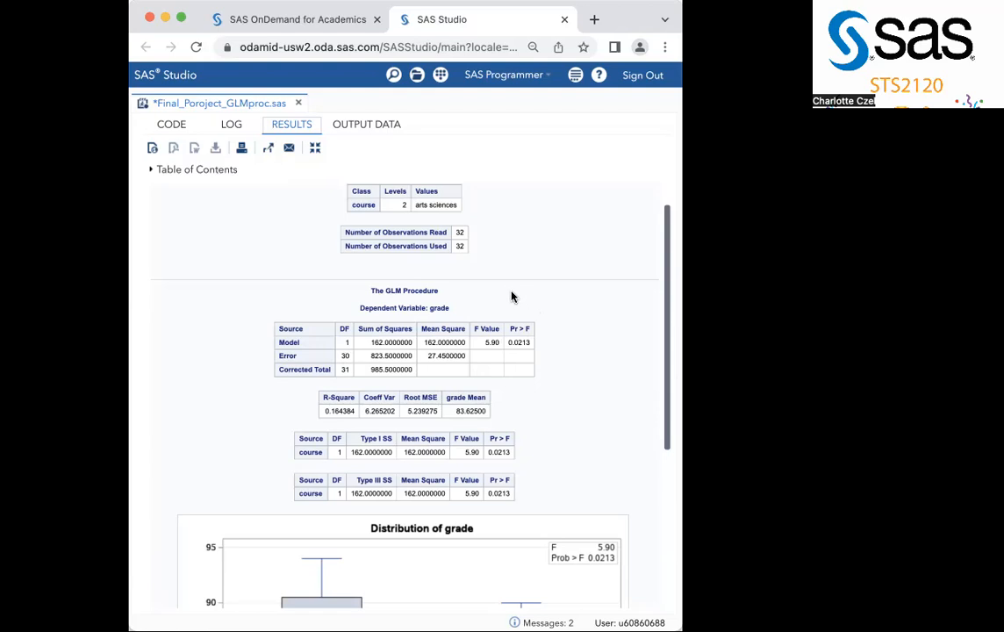
mouse_move(527, 342)
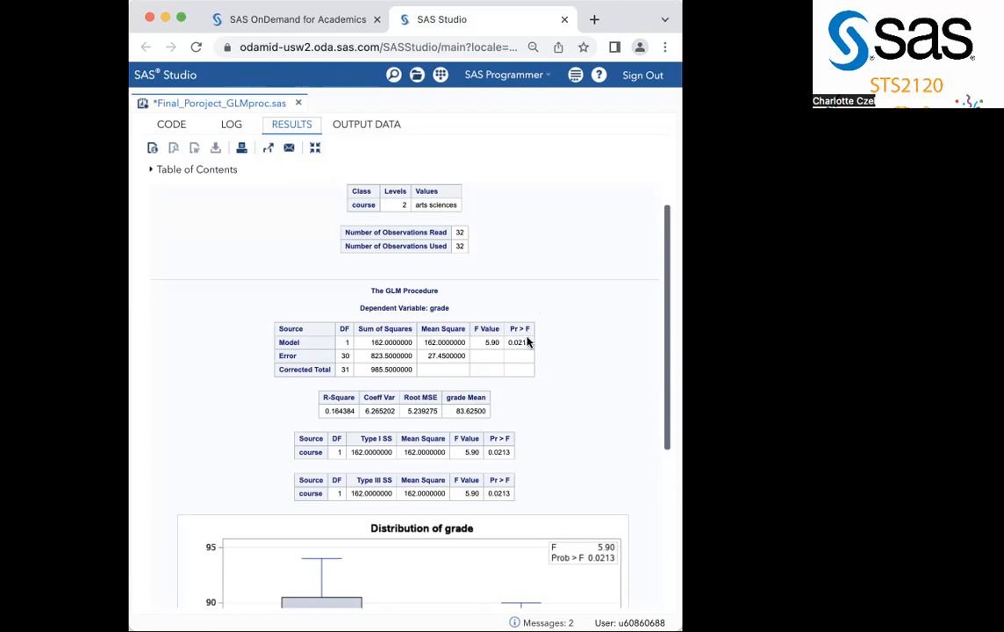
mouse_move(464, 396)
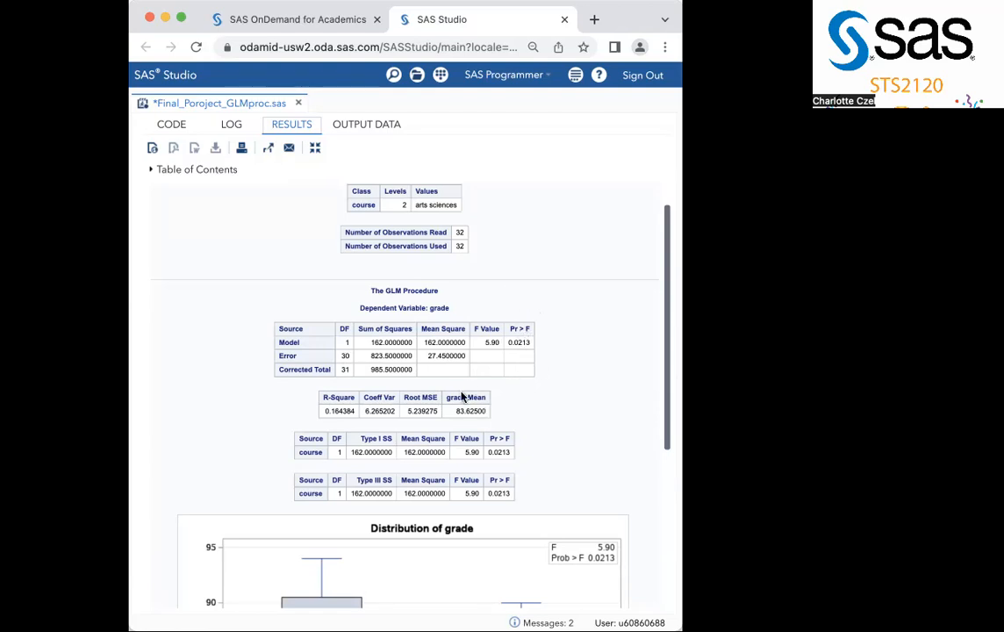
mouse_move(472, 411)
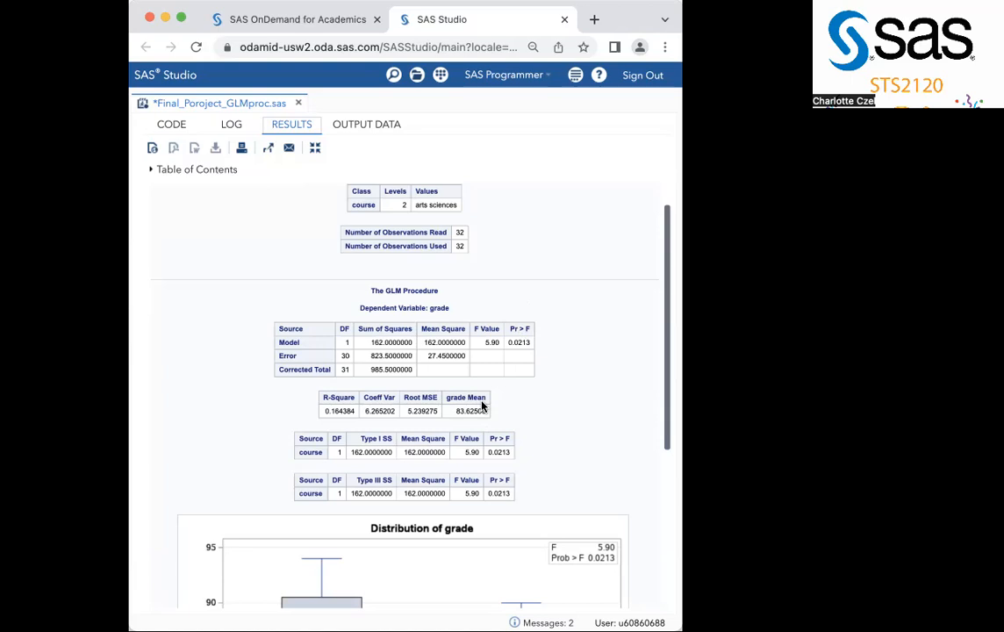
mouse_move(404, 442)
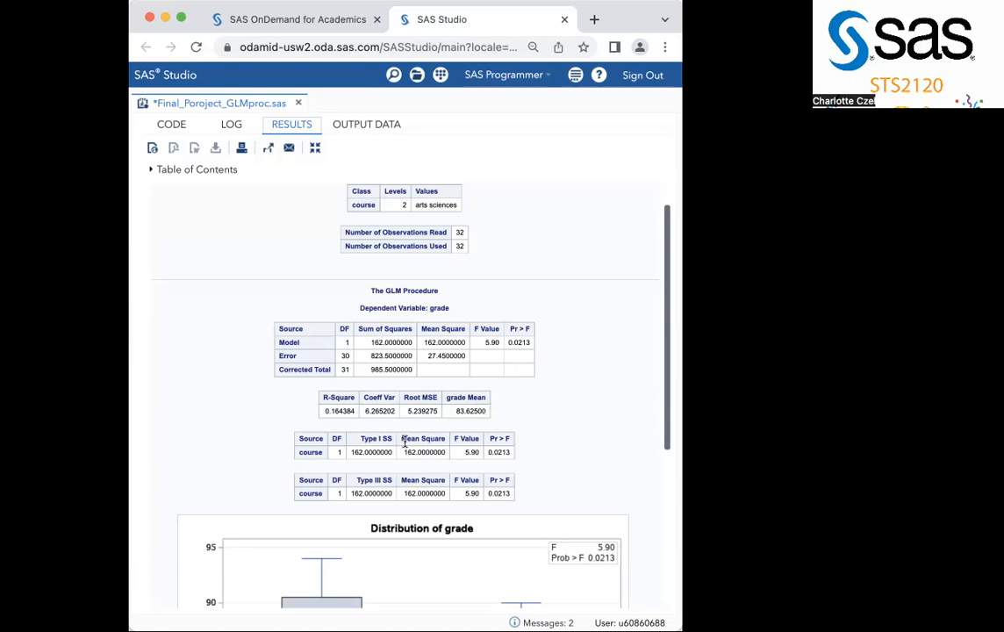
mouse_move(404, 458)
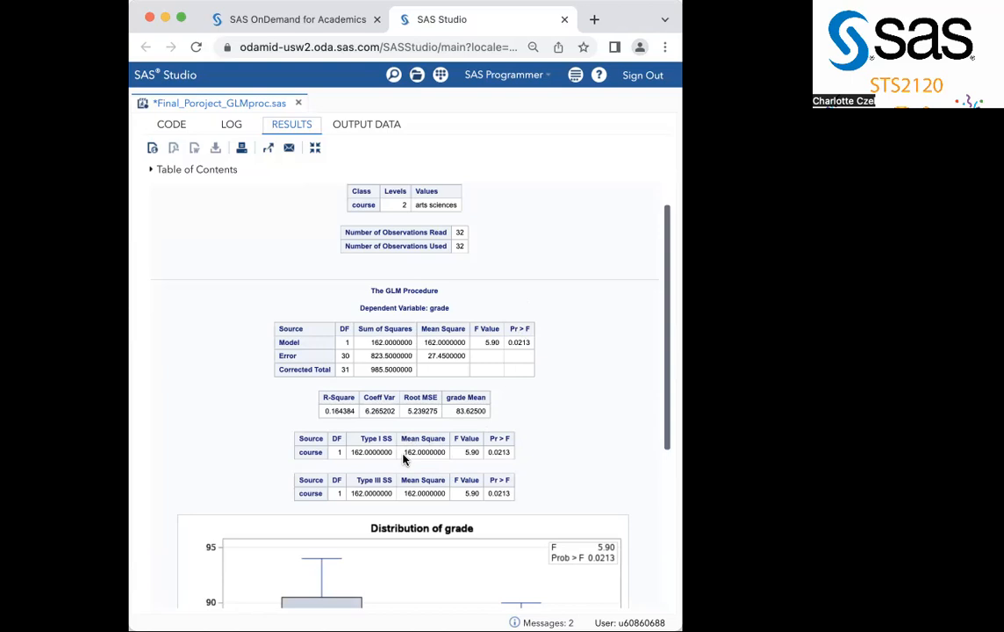
mouse_move(488, 340)
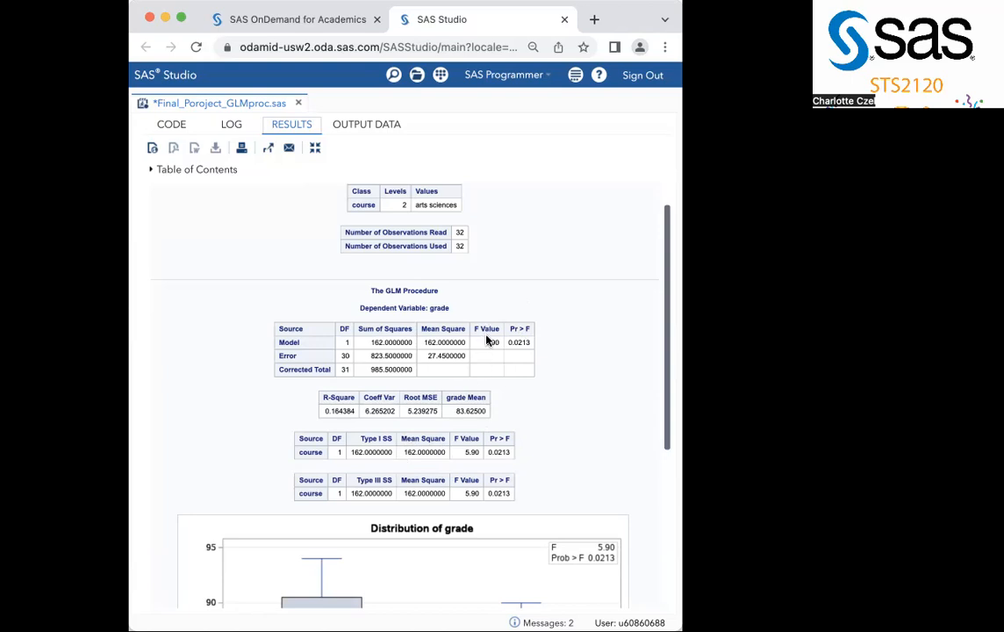
mouse_move(355, 320)
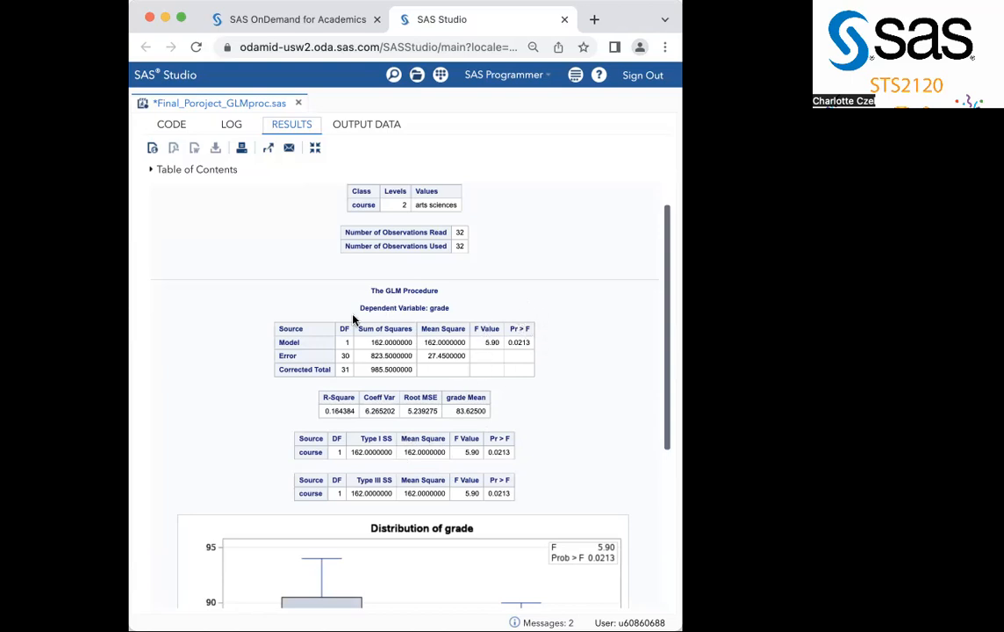
mouse_move(455, 411)
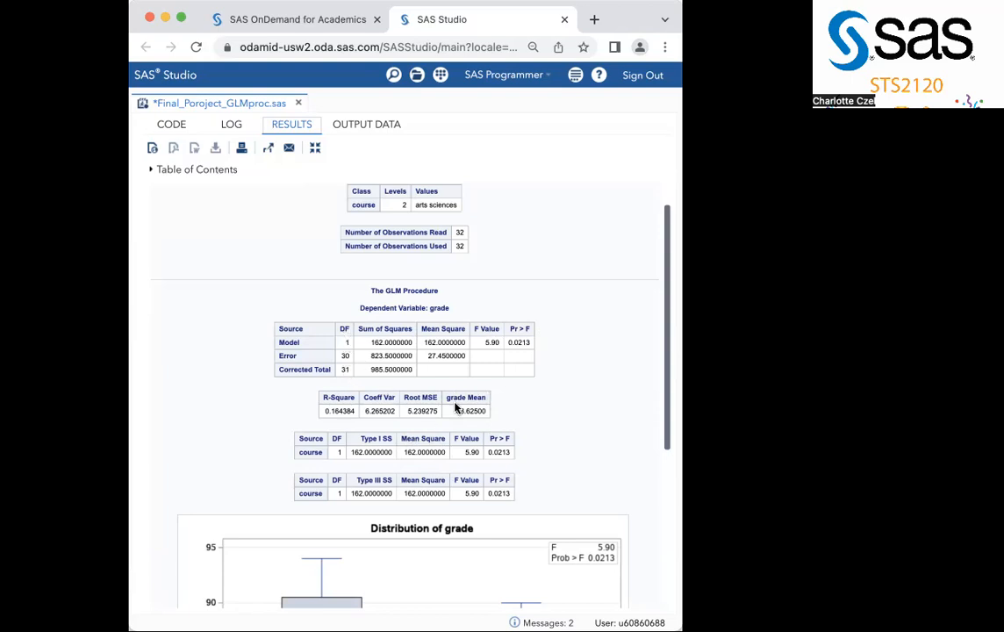